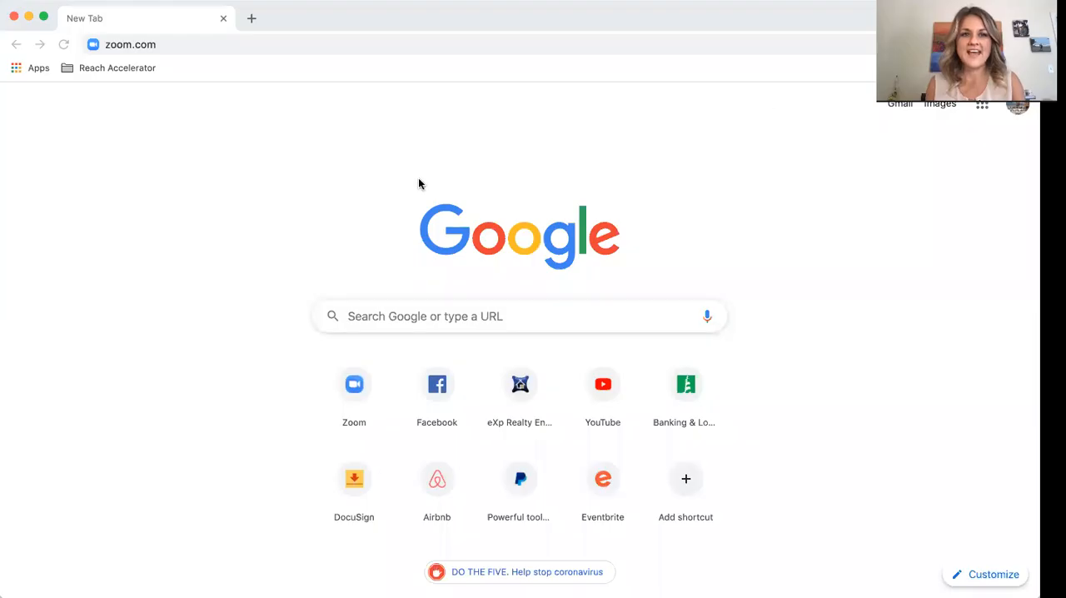
mouse_move(308, 166)
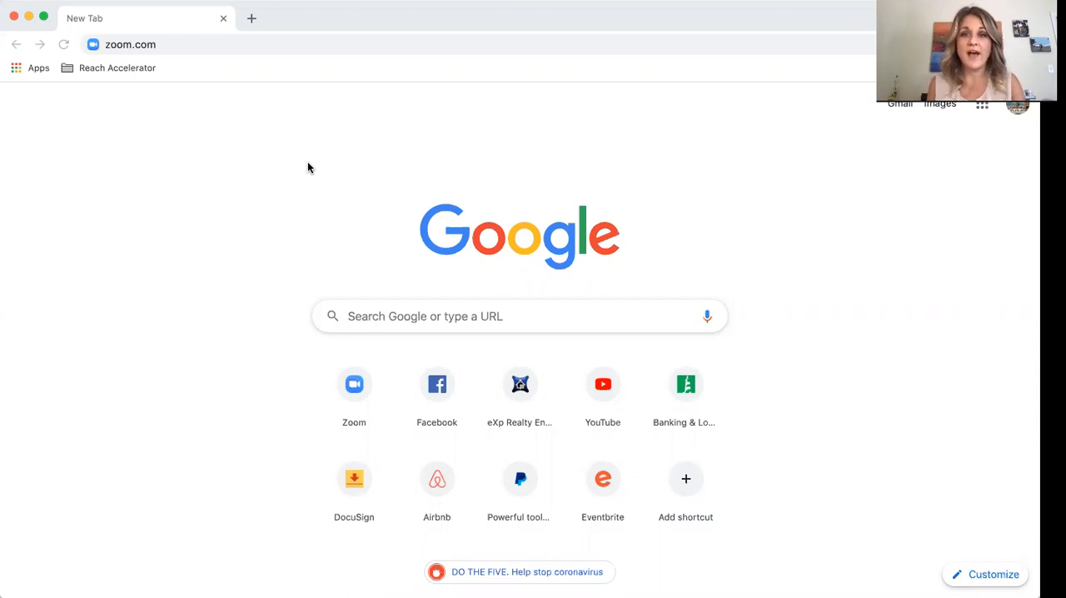
mouse_move(260, 44)
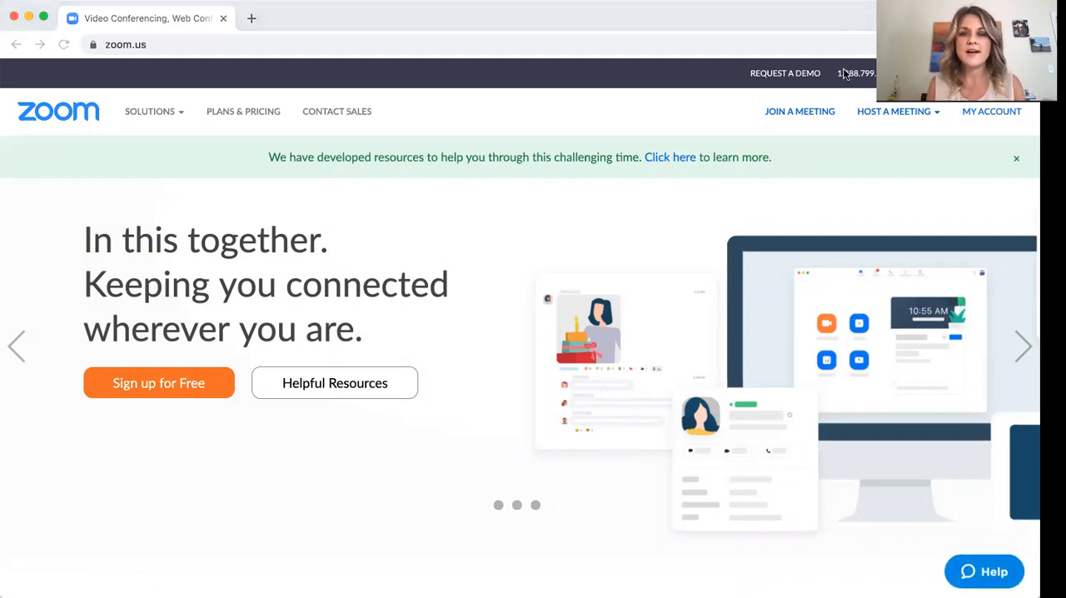
mouse_move(111, 513)
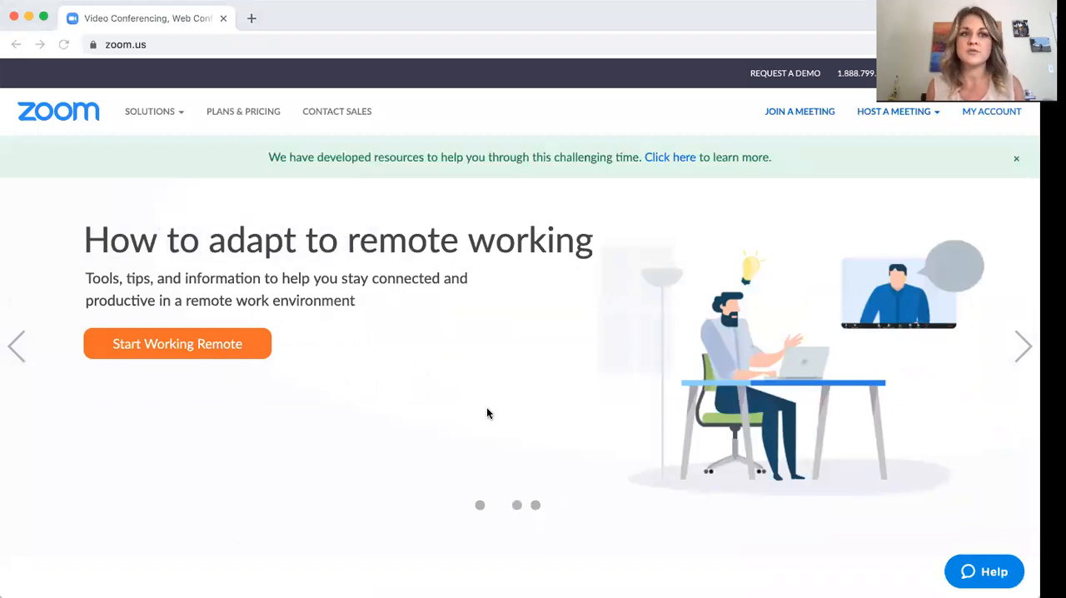
mouse_move(888, 247)
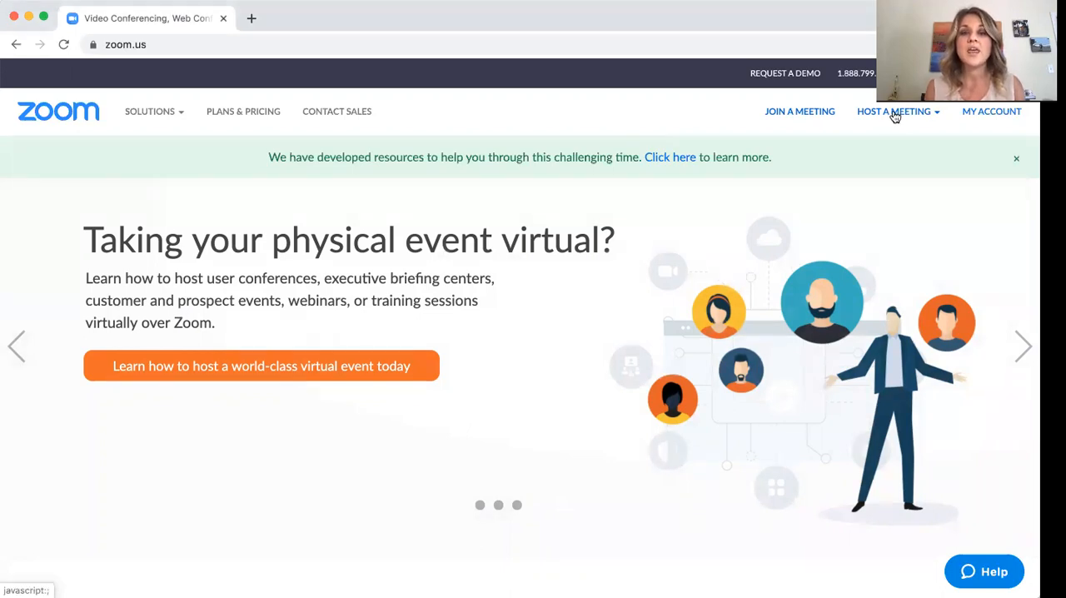
left_click(892, 110)
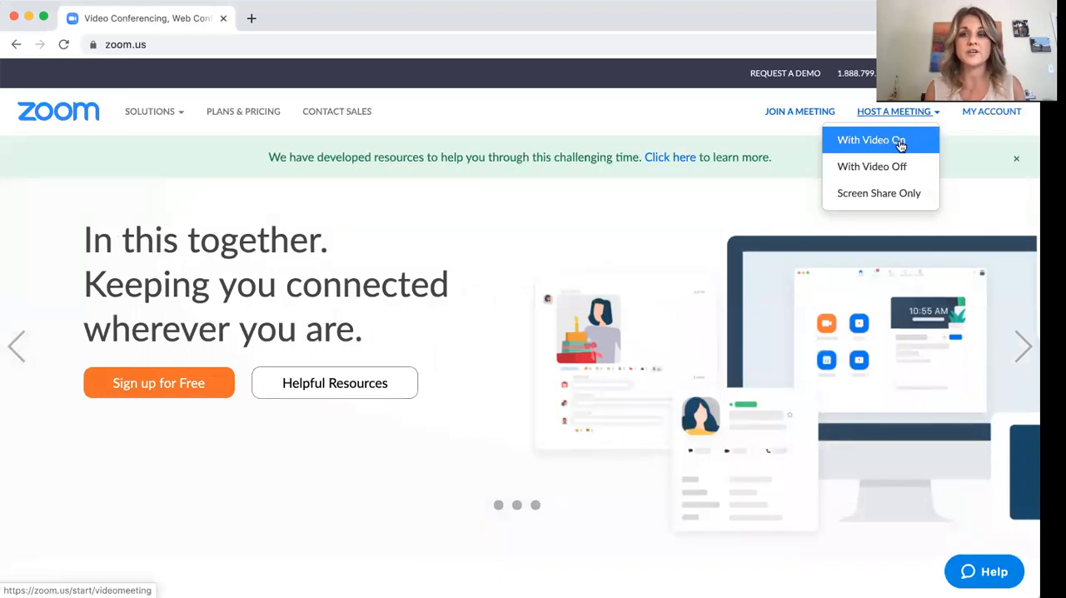
mouse_move(889, 143)
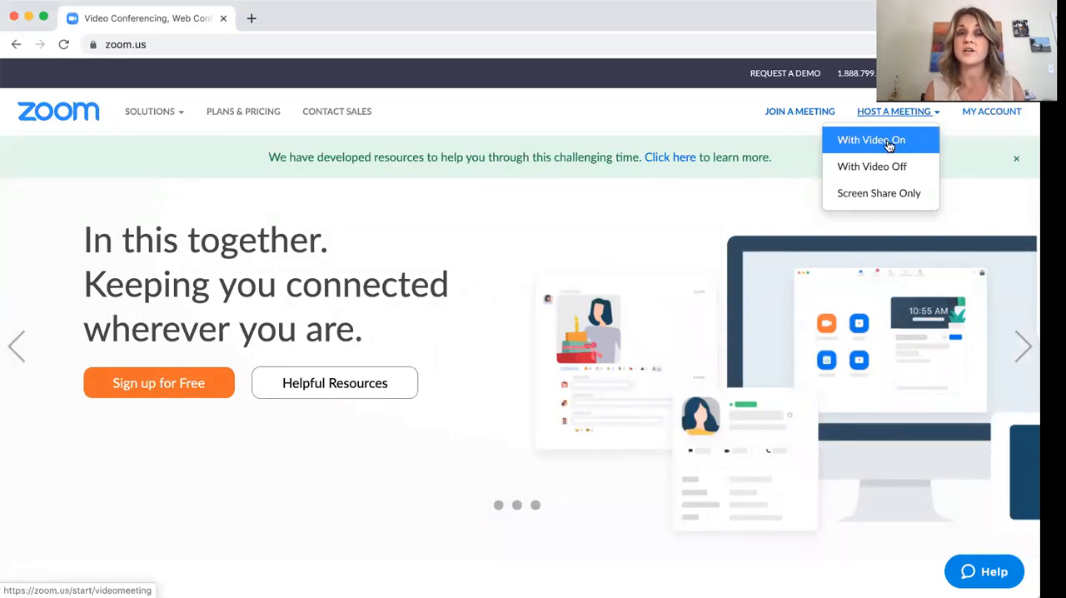
left_click(871, 140)
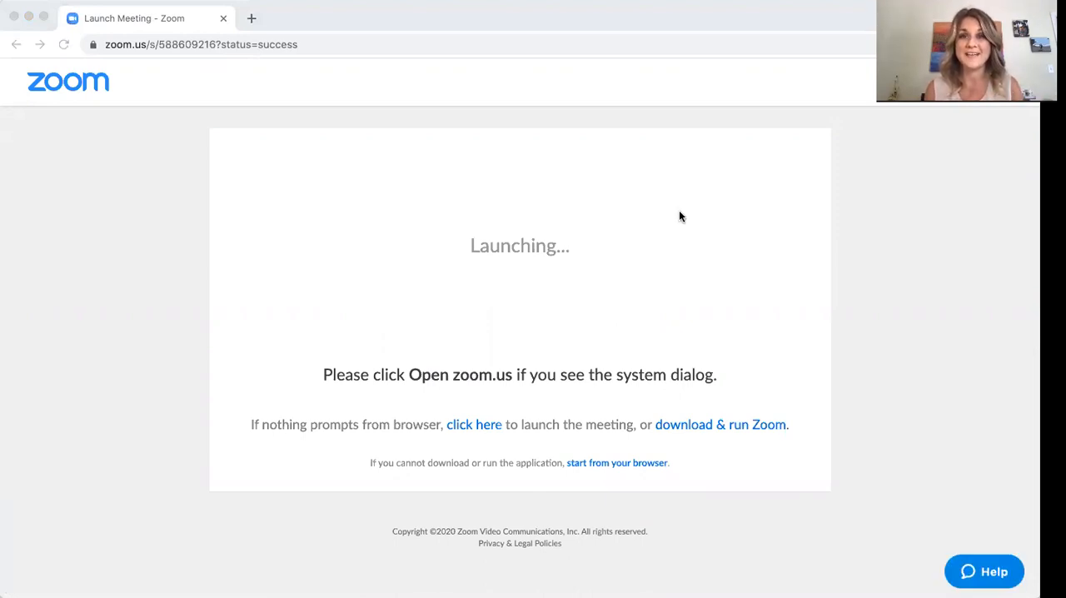
mouse_move(638, 153)
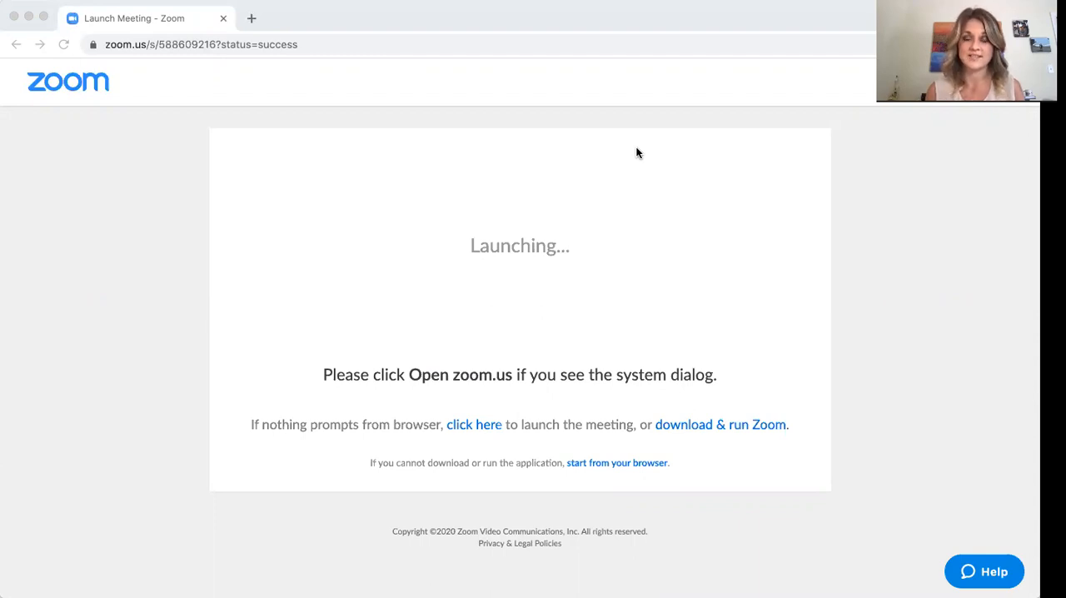
mouse_move(556, 148)
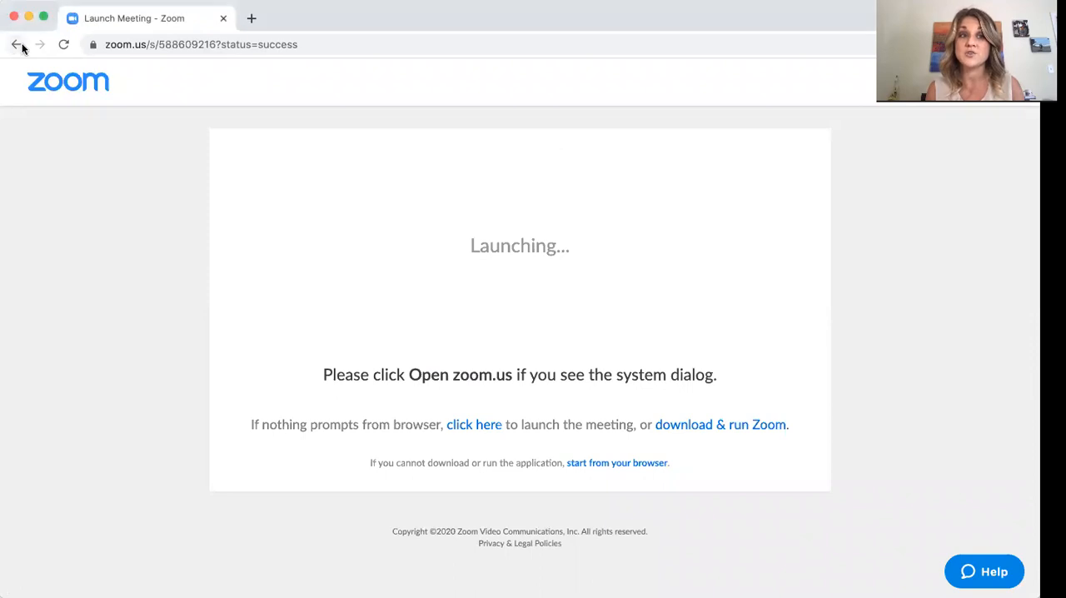
left_click(17, 44)
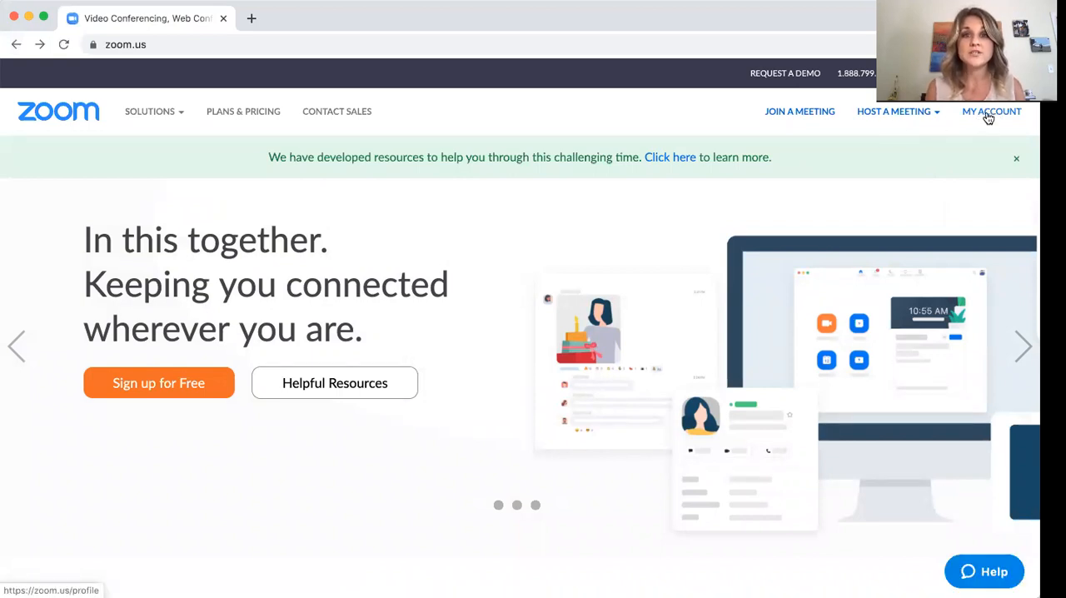
Step: Go from the account profile to the Meetings page listing upcoming meetings
left_click(991, 110)
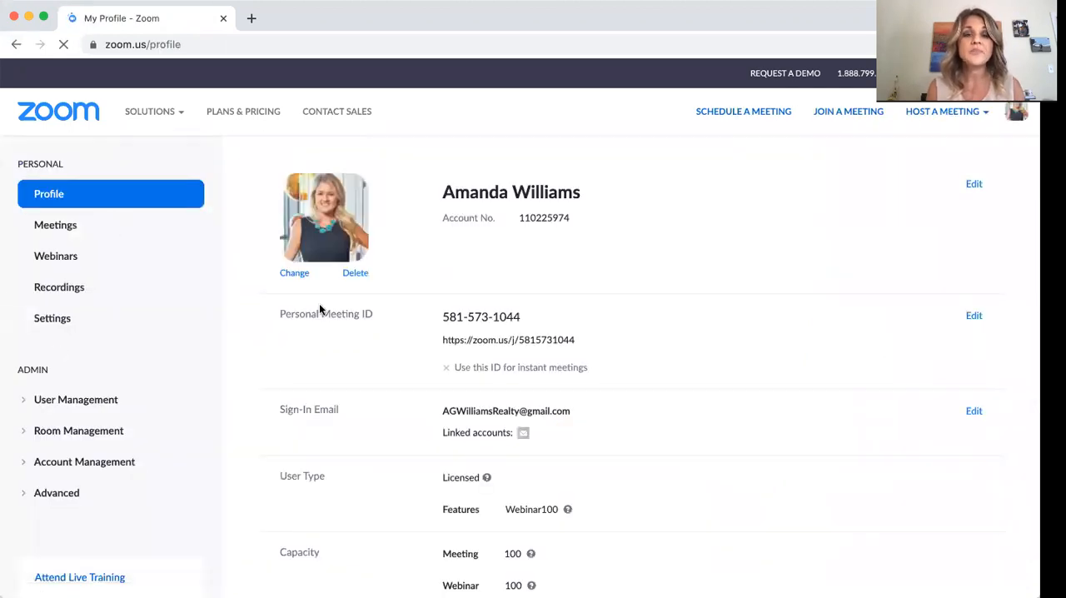
left_click(55, 225)
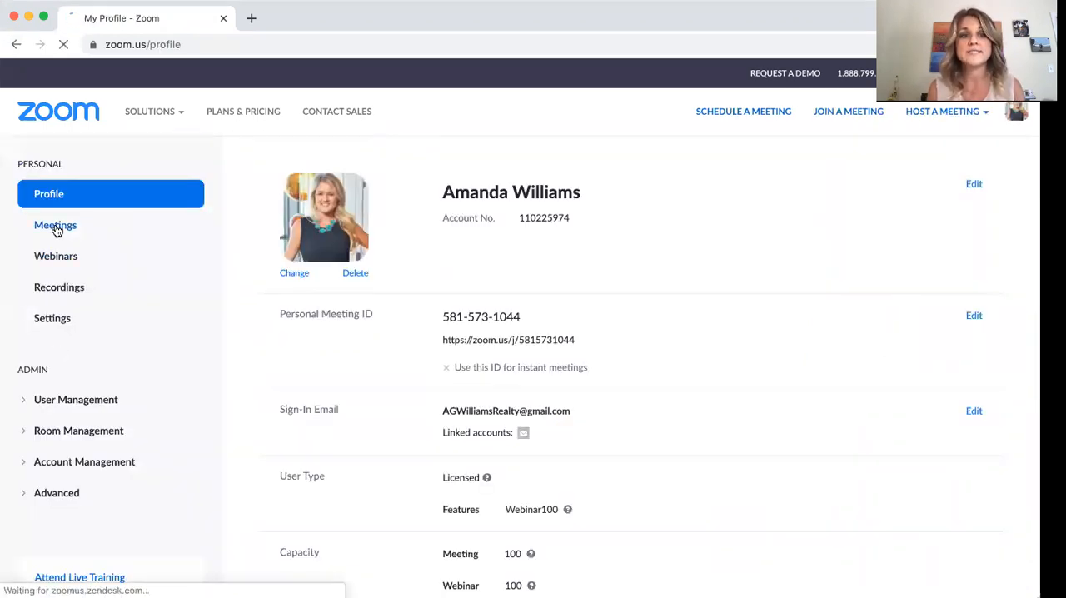
left_click(55, 225)
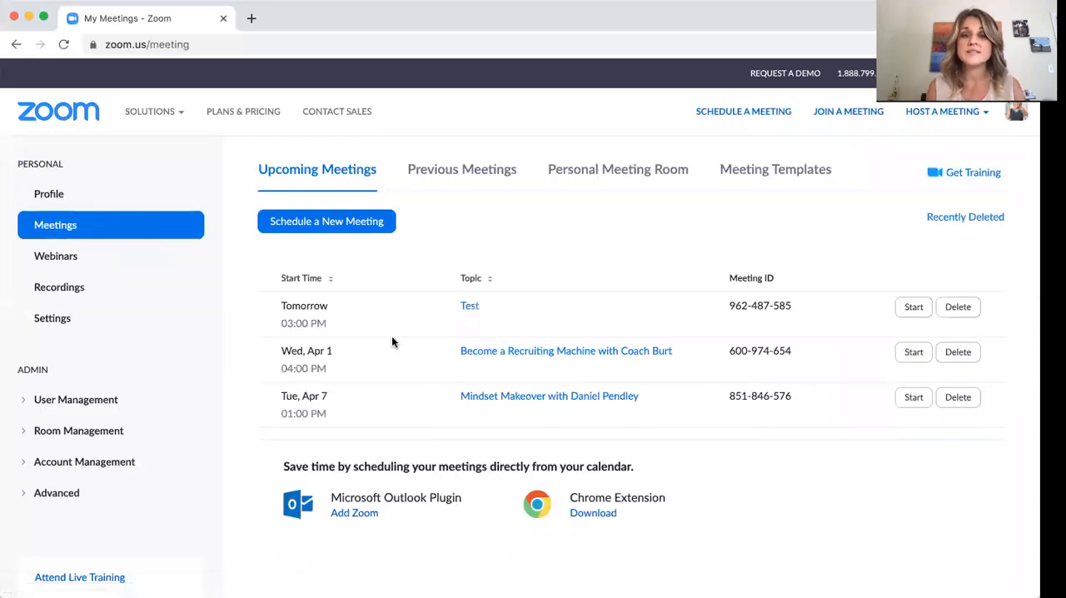
mouse_move(523, 255)
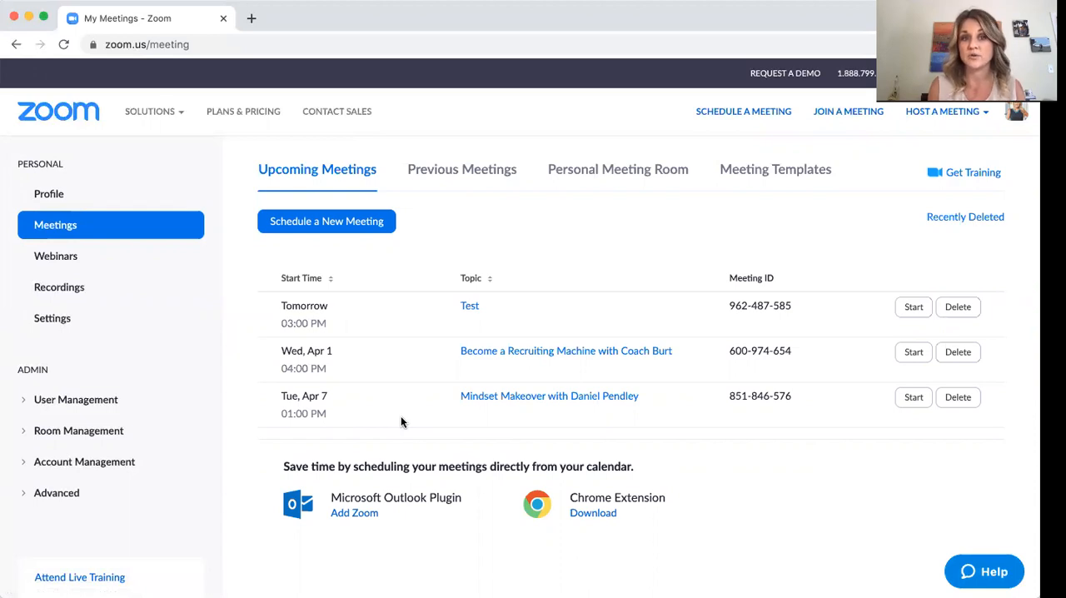
mouse_move(326, 230)
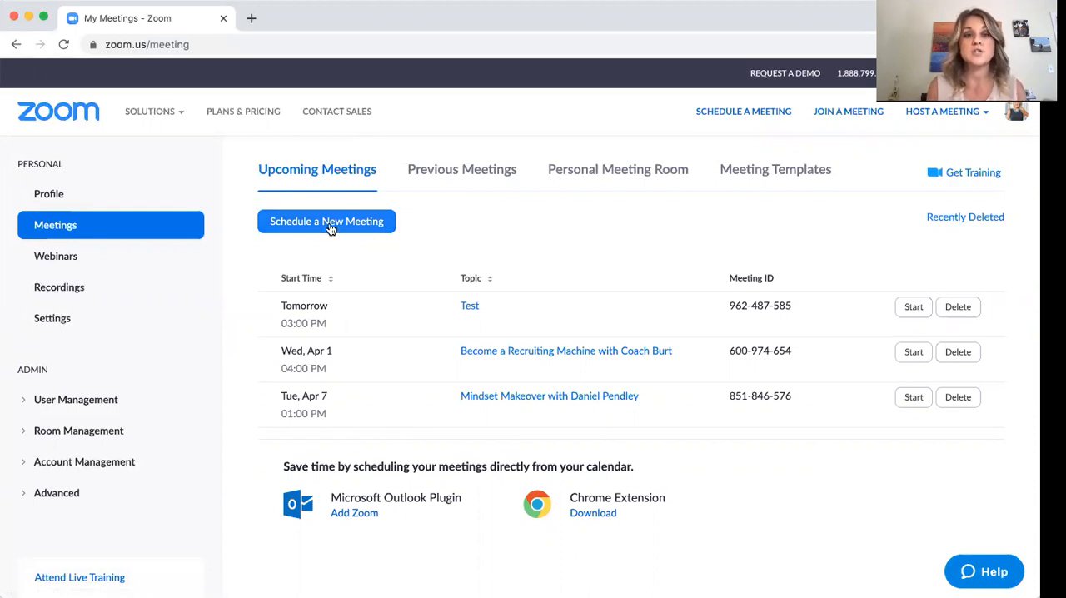
mouse_move(327, 220)
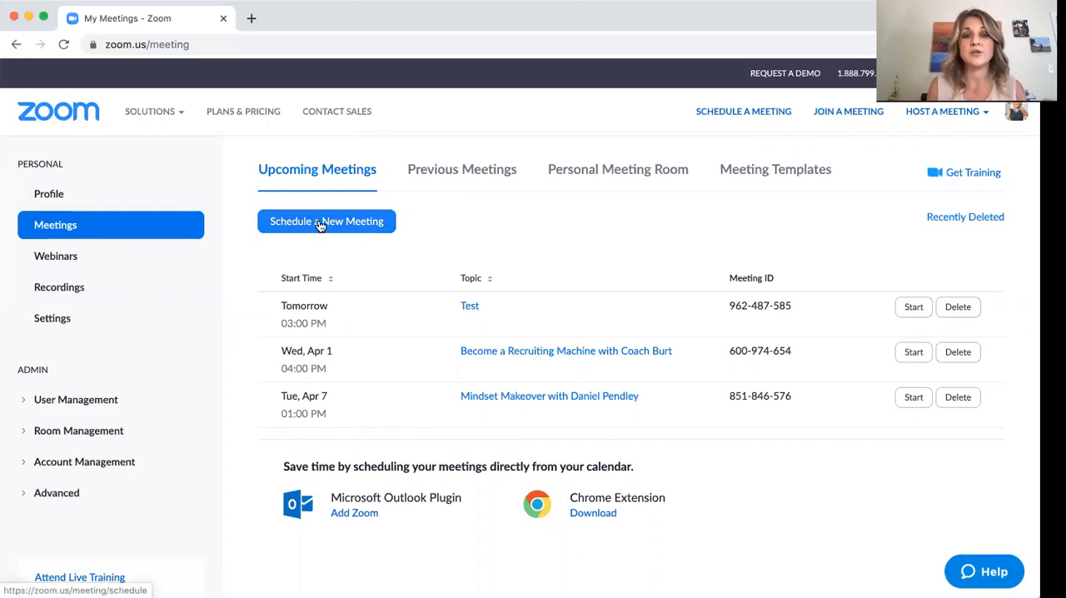
Step: Schedule a new meeting with topic 123 on 03/29/2020 at 4:00 PM for 1 hour
left_click(326, 220)
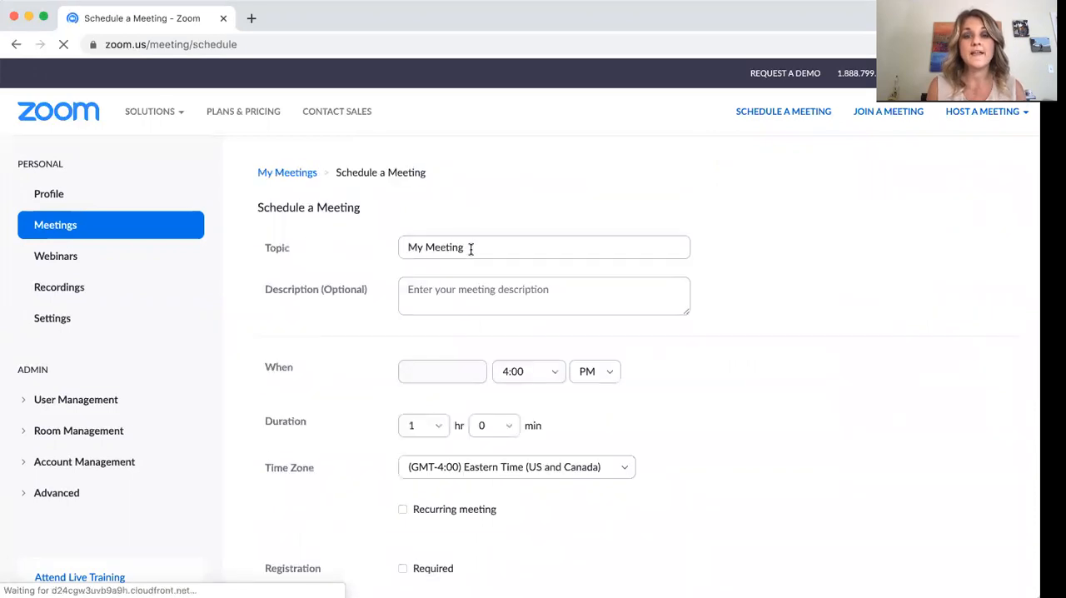
type("123")
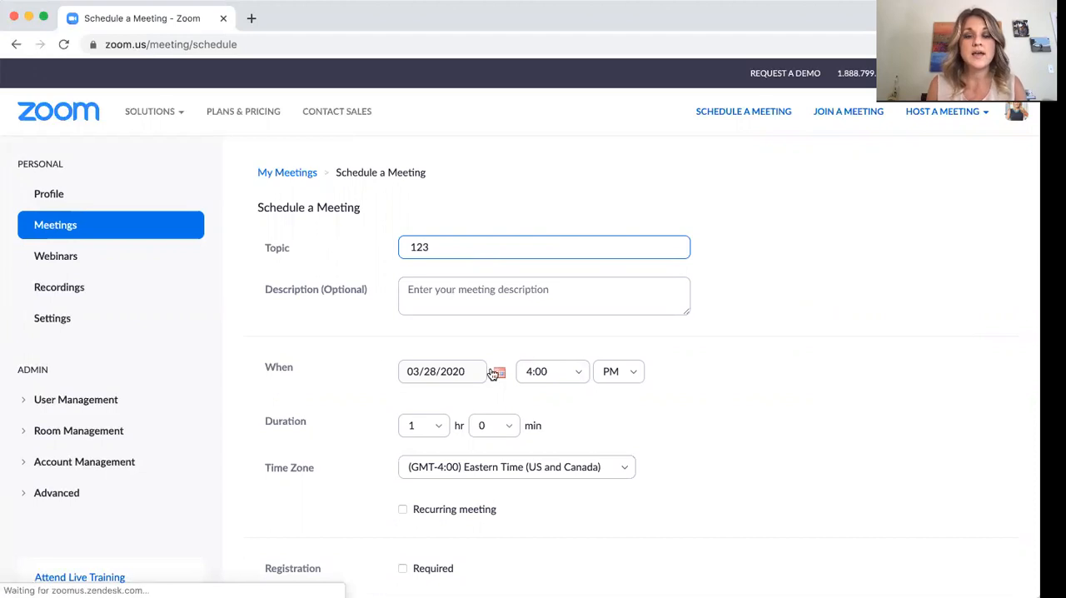
left_click(498, 371)
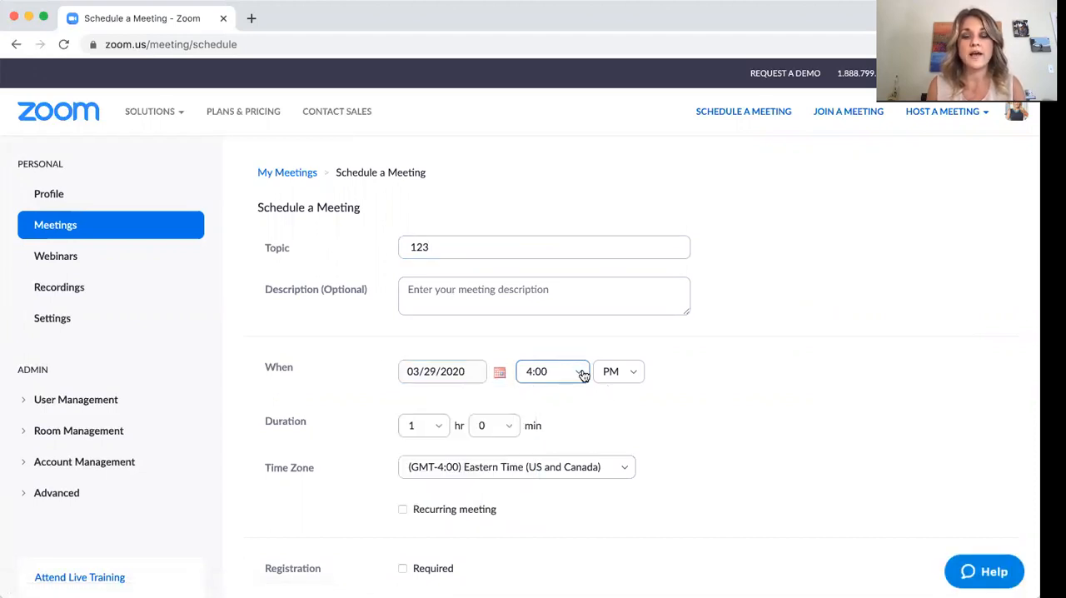
left_click(553, 372)
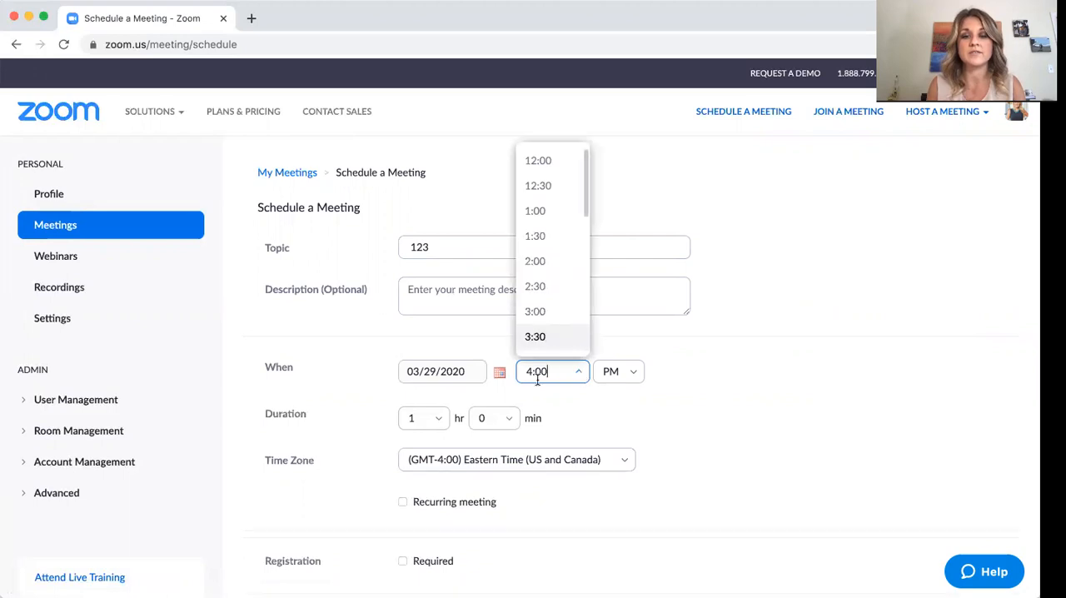
left_click(423, 416)
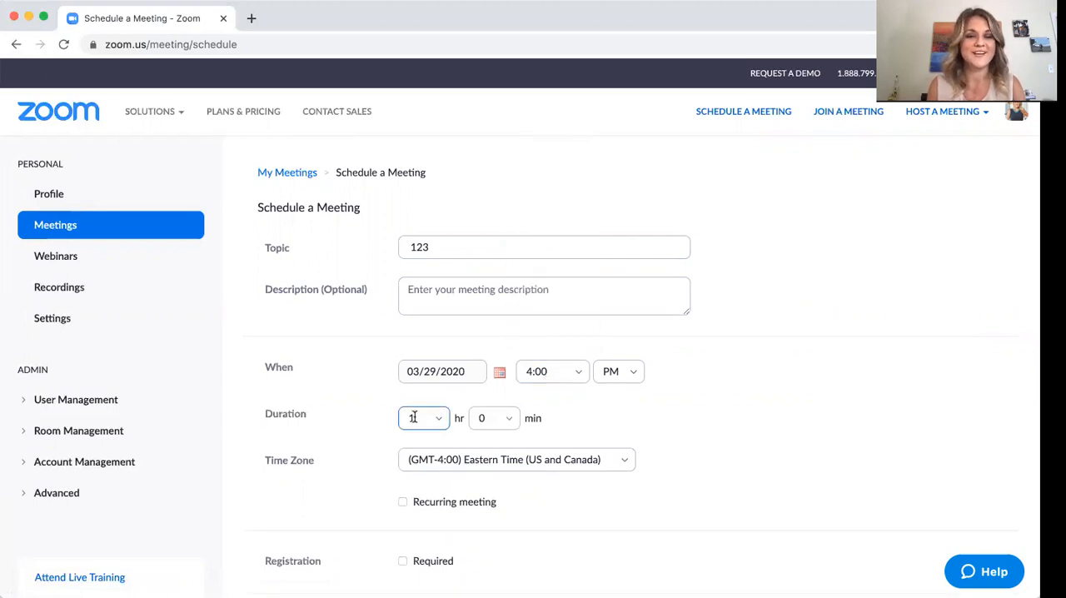
scroll("down", 3)
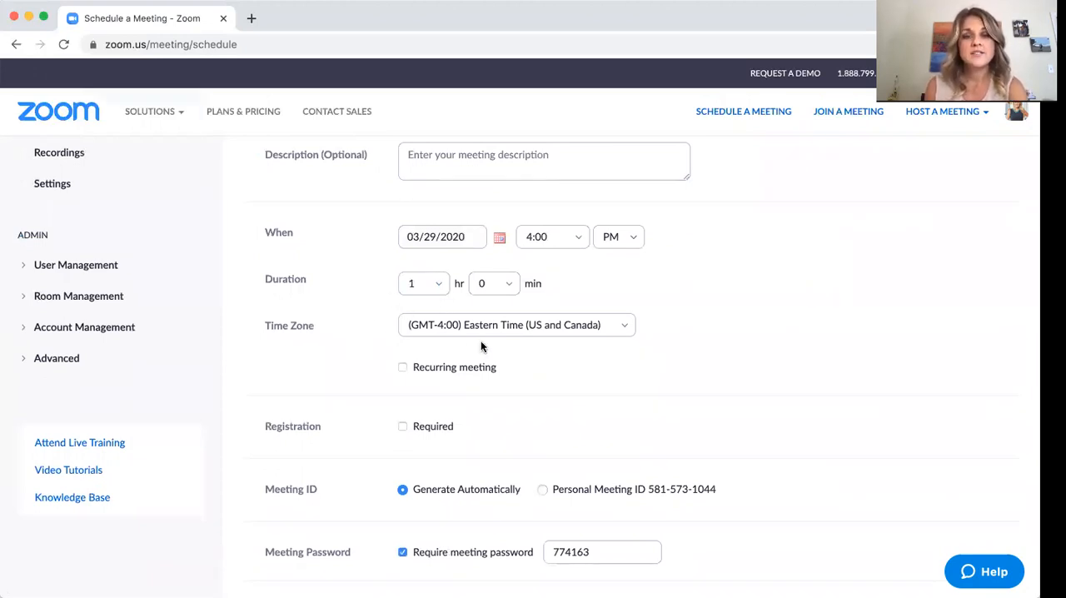
left_click(516, 325)
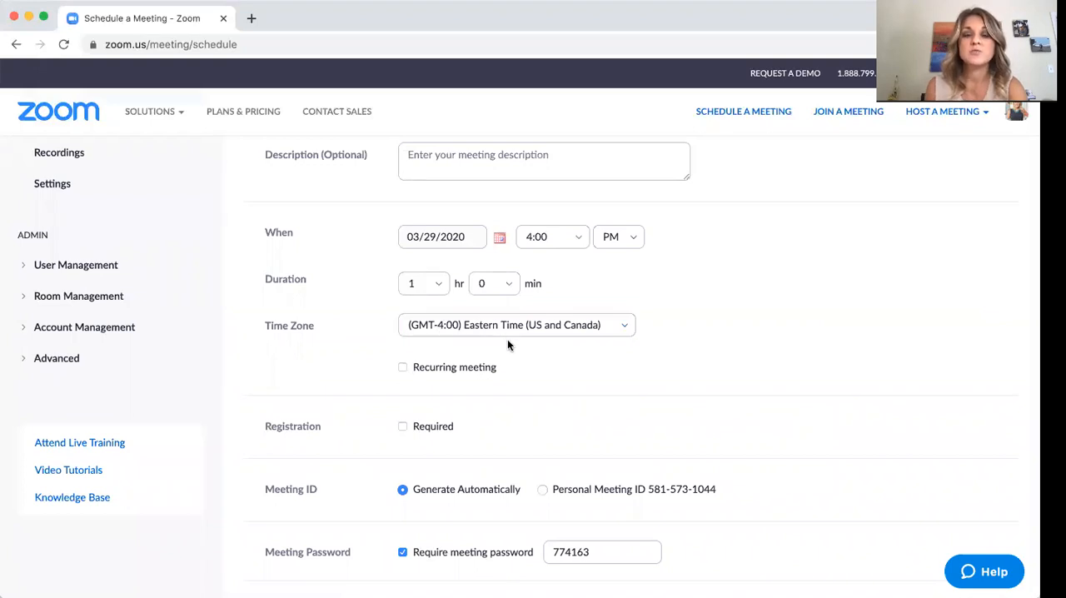
left_click(517, 324)
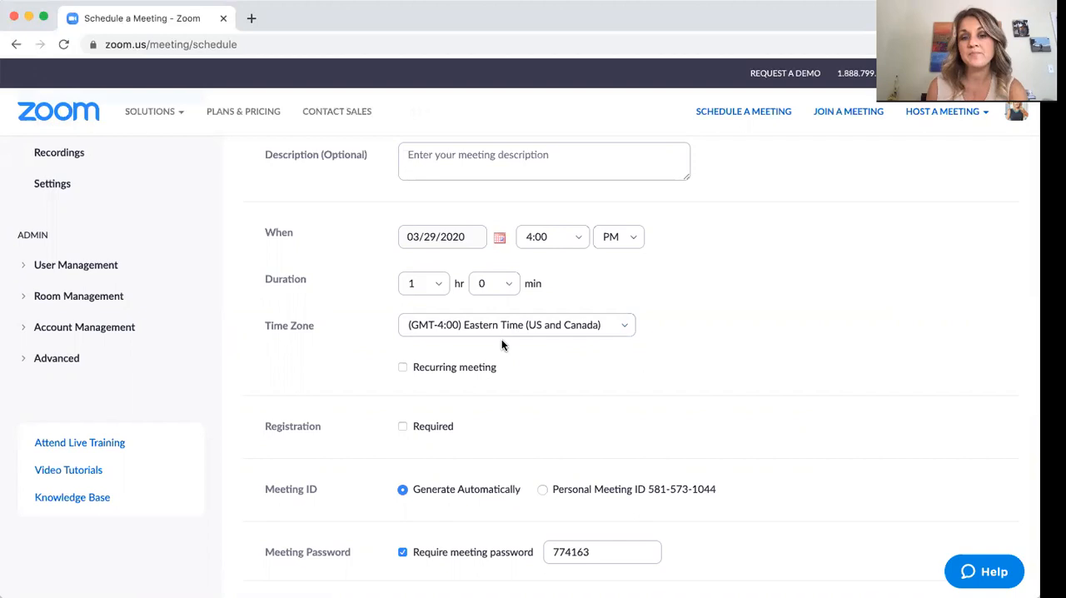
left_click(516, 325)
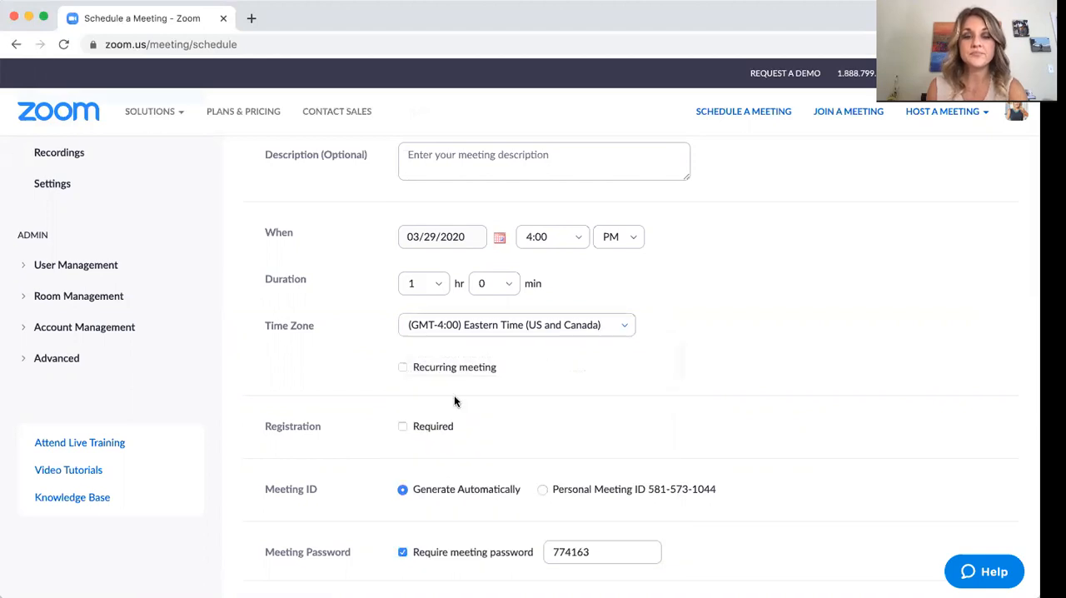
Step: Require registration for the meeting and turn off the meeting password requirement
scroll("down", 3)
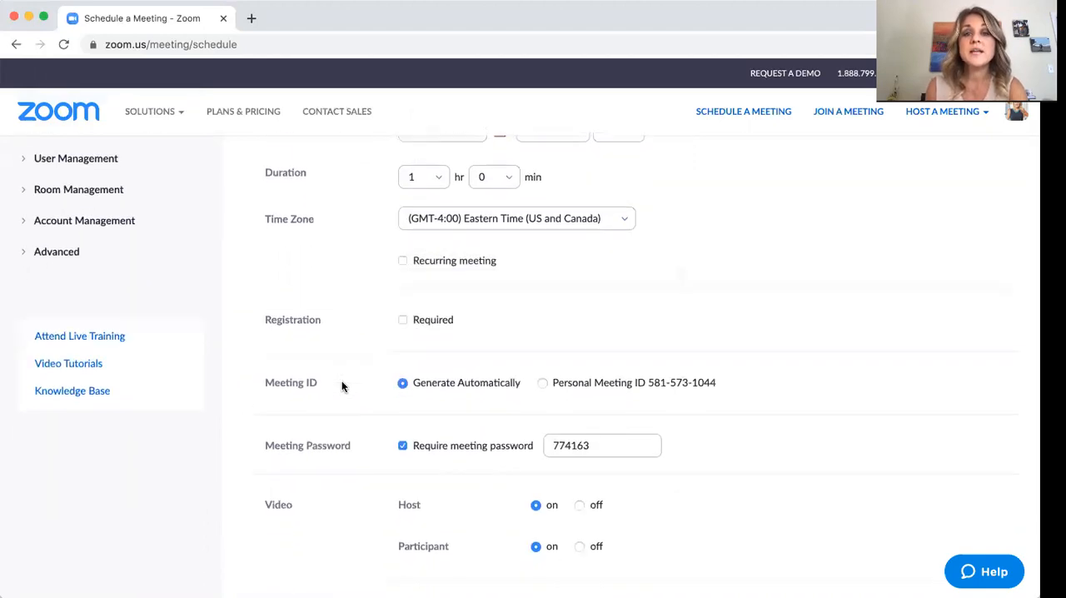
scroll("down", 3)
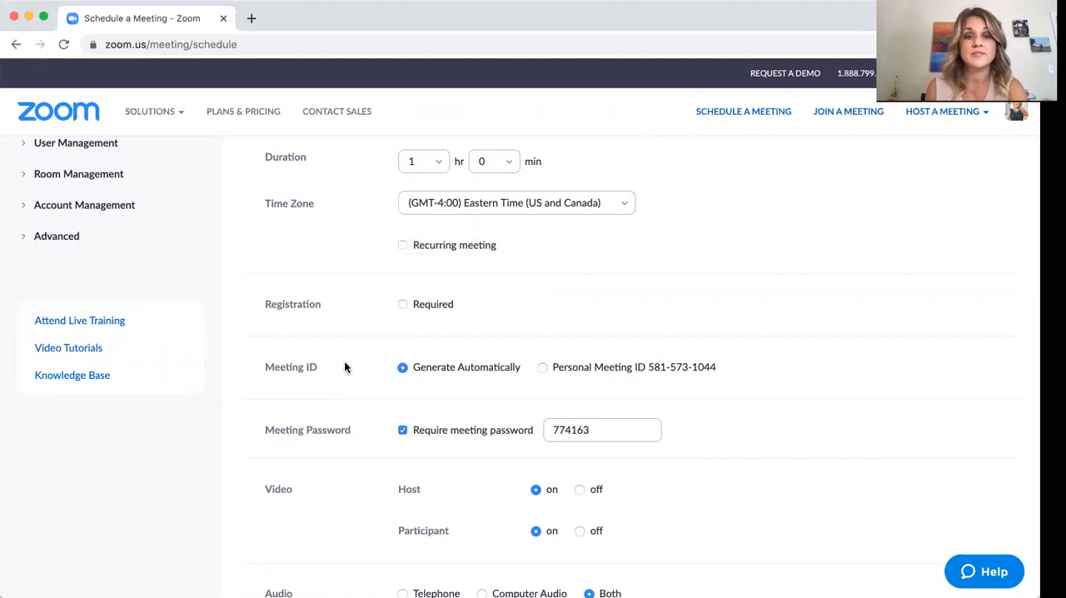
mouse_move(406, 267)
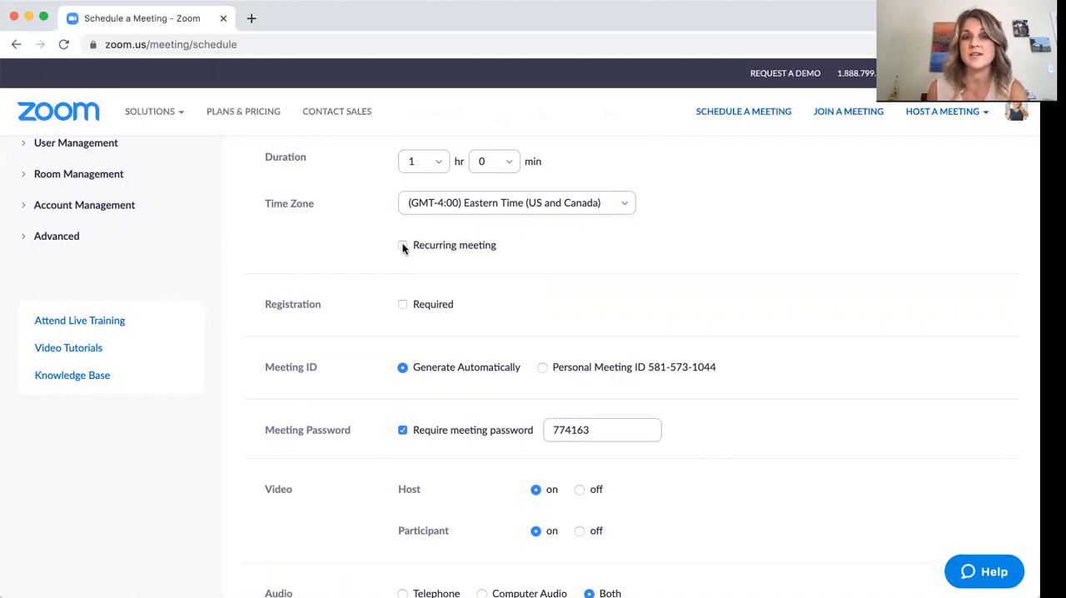
scroll("up", 3)
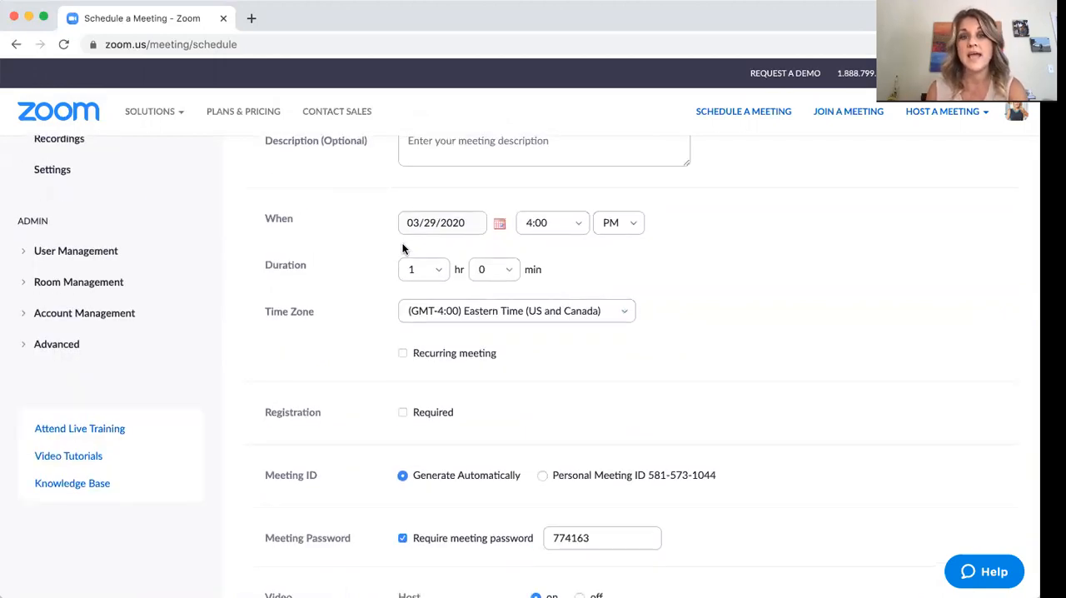
scroll("down", 3)
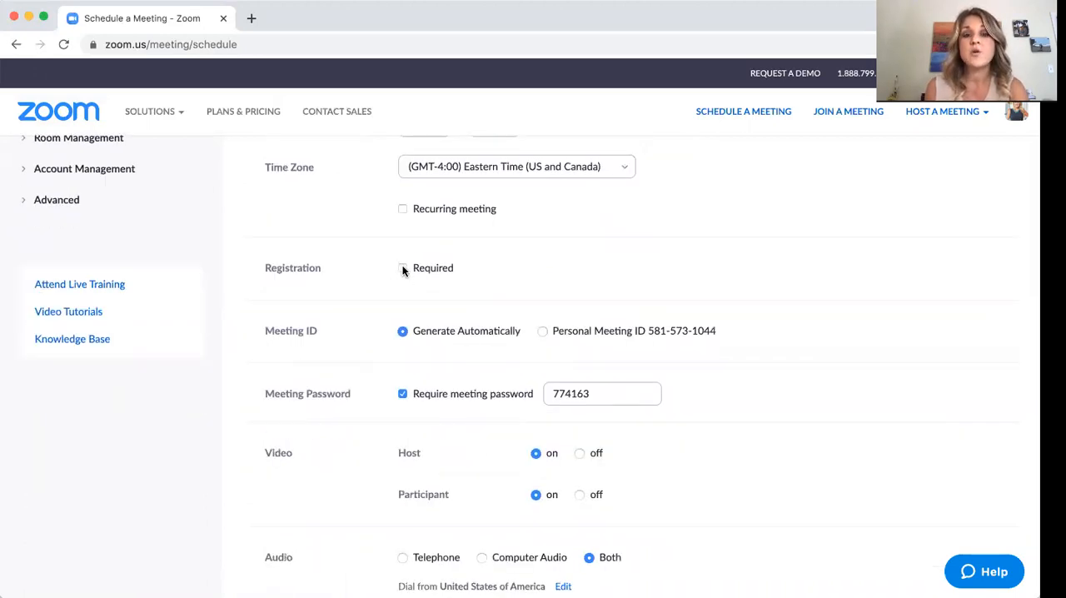
left_click(403, 267)
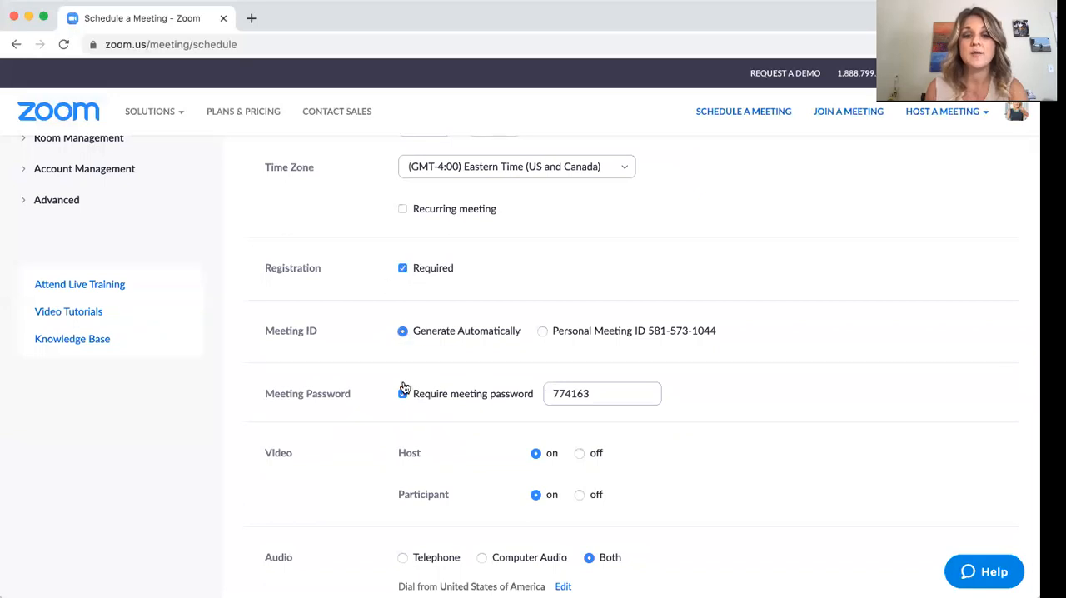
left_click(403, 393)
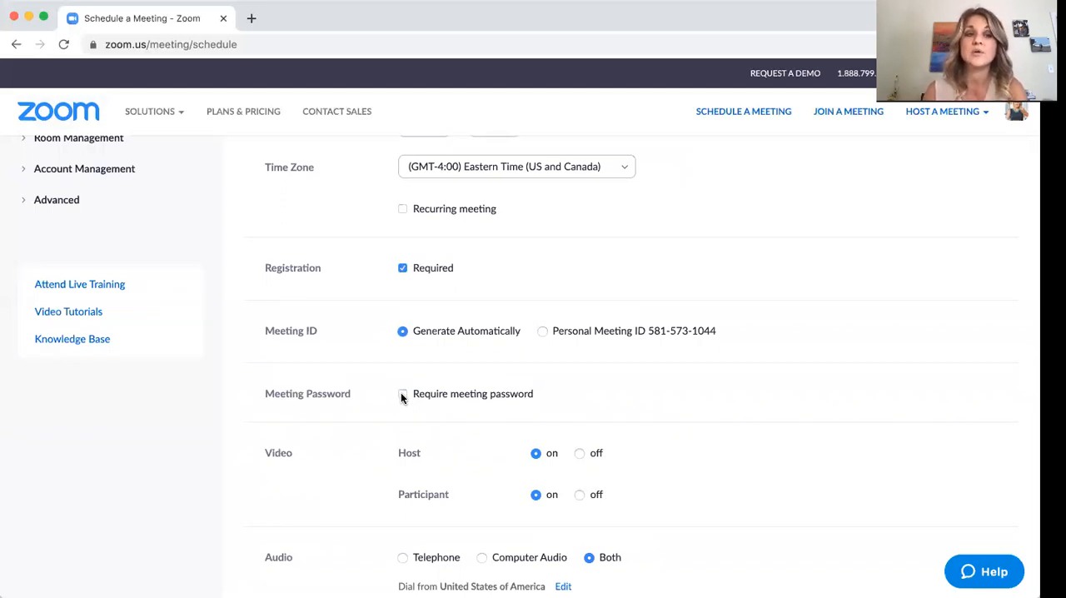
left_click(403, 393)
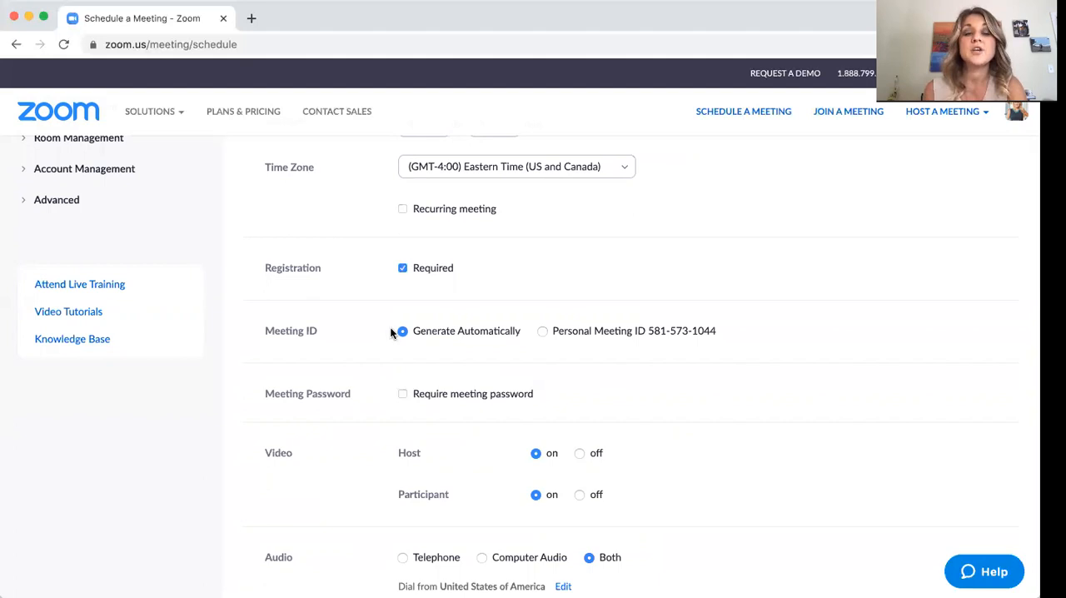
mouse_move(410, 293)
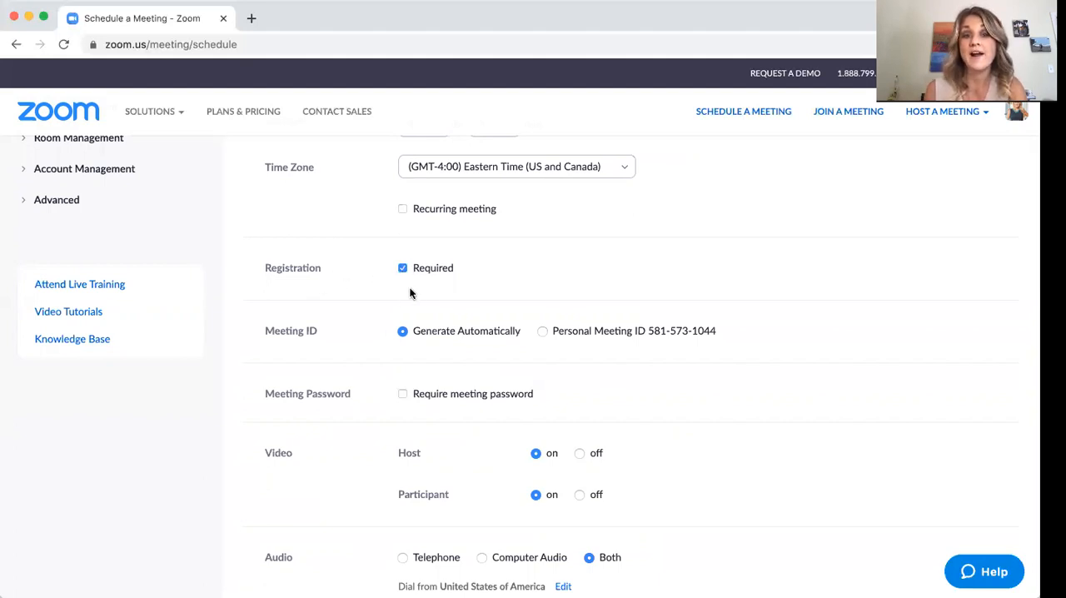
mouse_move(381, 293)
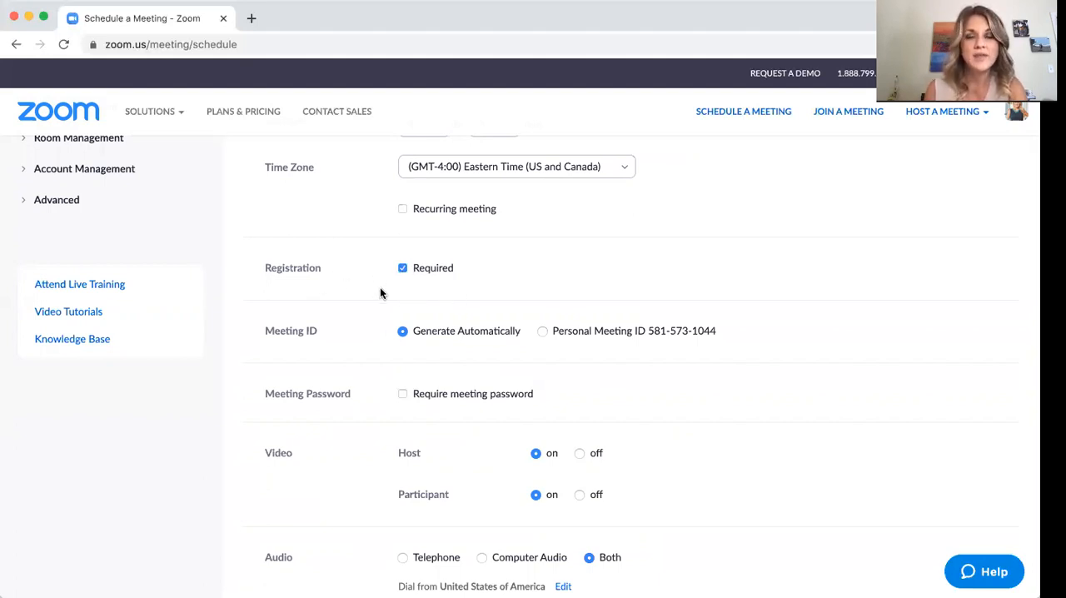
mouse_move(376, 399)
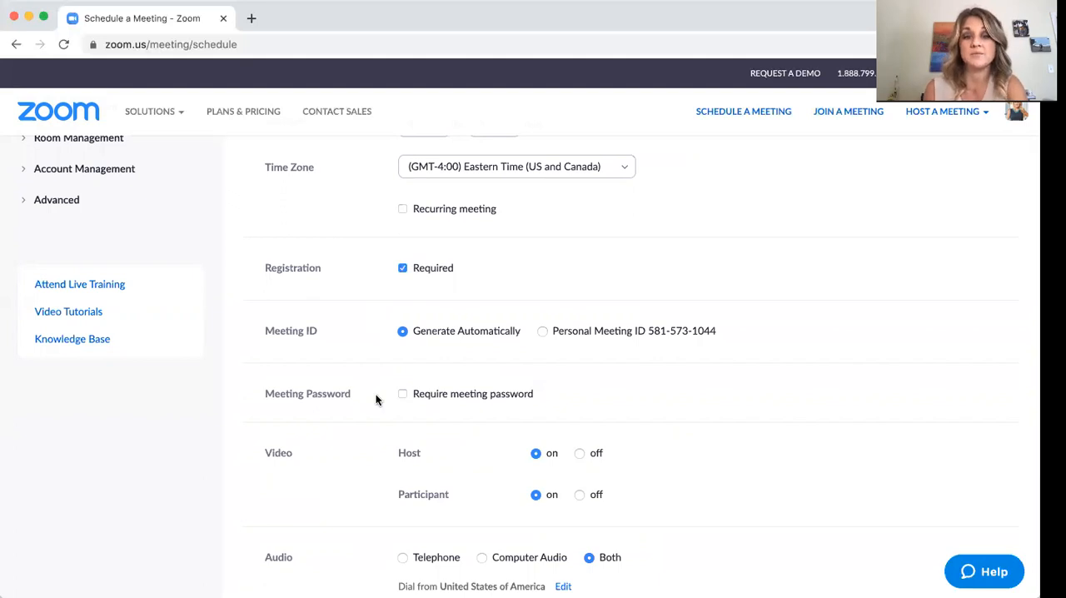
Step: Under Meeting Options, mute participants on entry and record automatically on the local computer
scroll("down", 3)
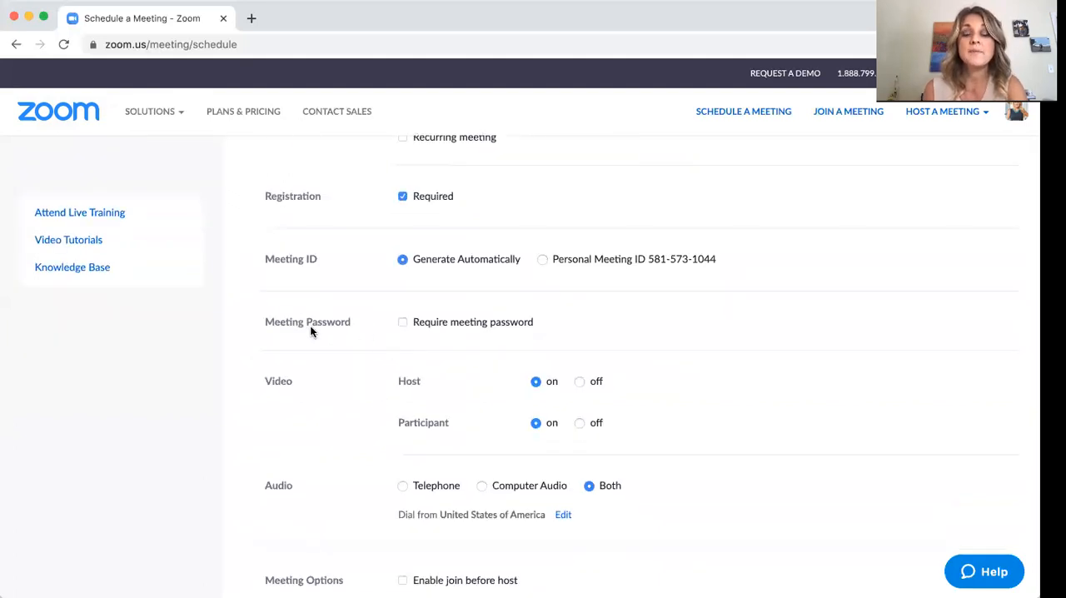
mouse_move(516, 340)
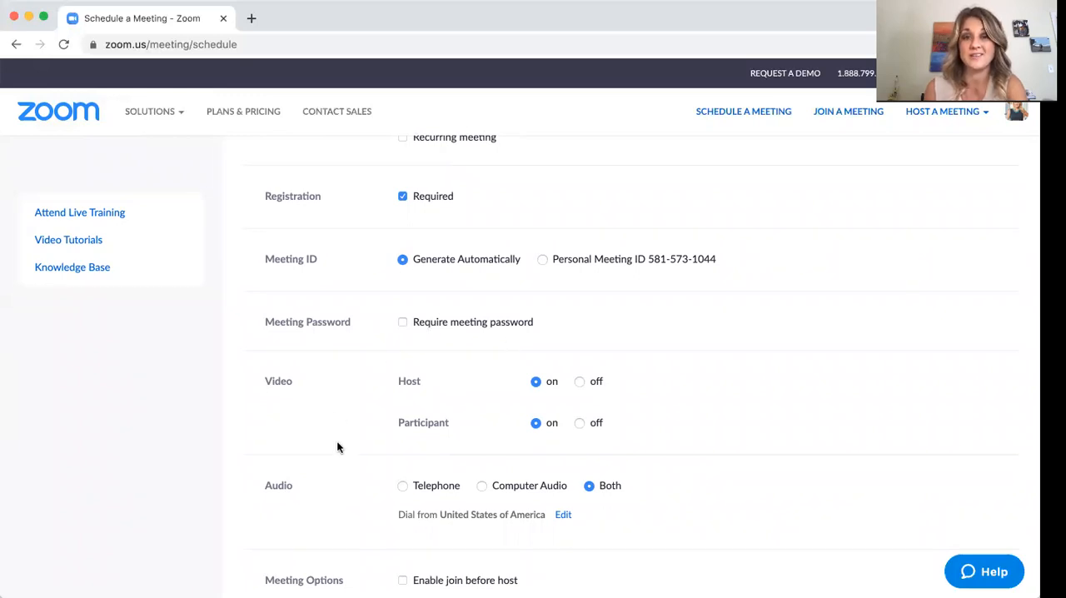
scroll("down", 3)
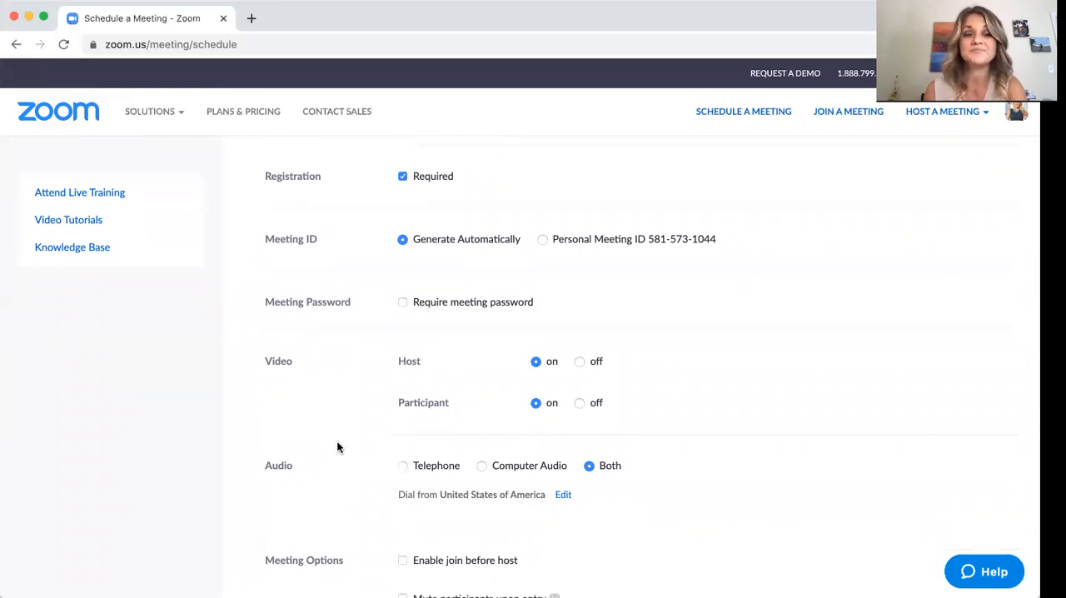
scroll("down", 3)
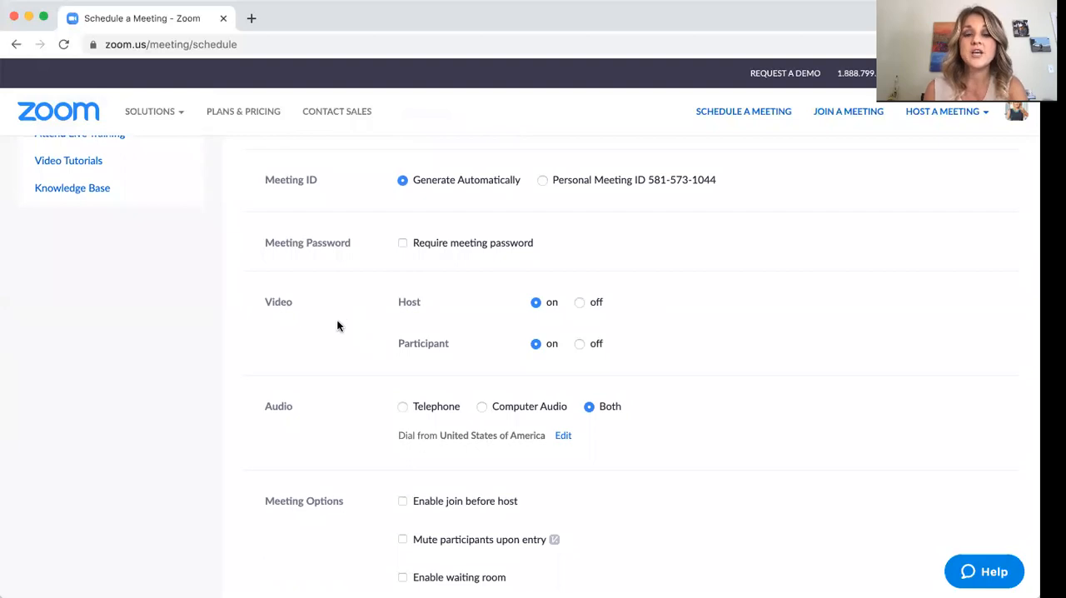
mouse_move(503, 323)
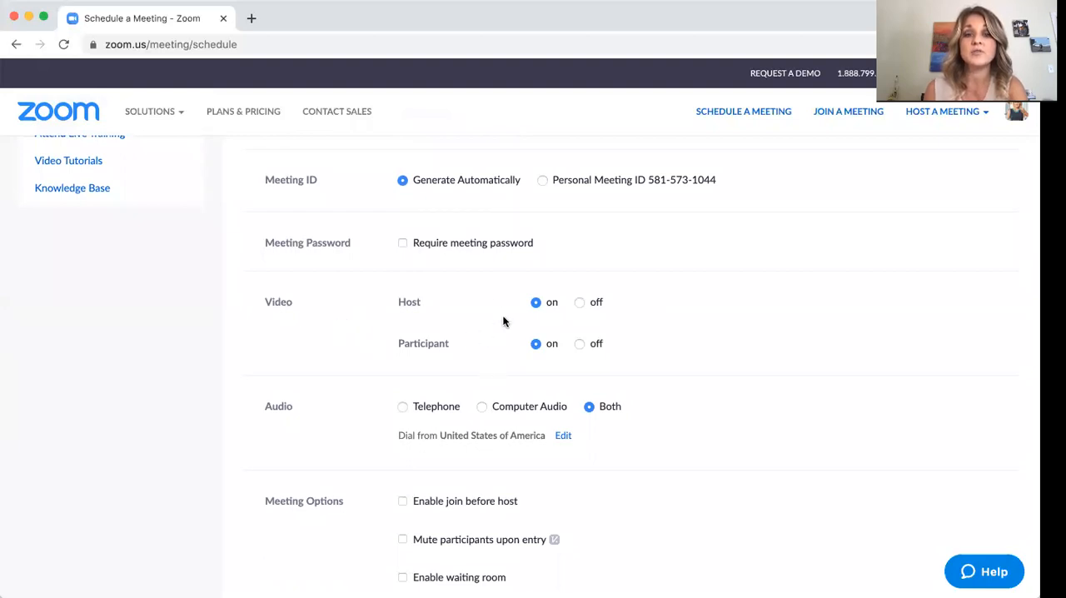
mouse_move(500, 363)
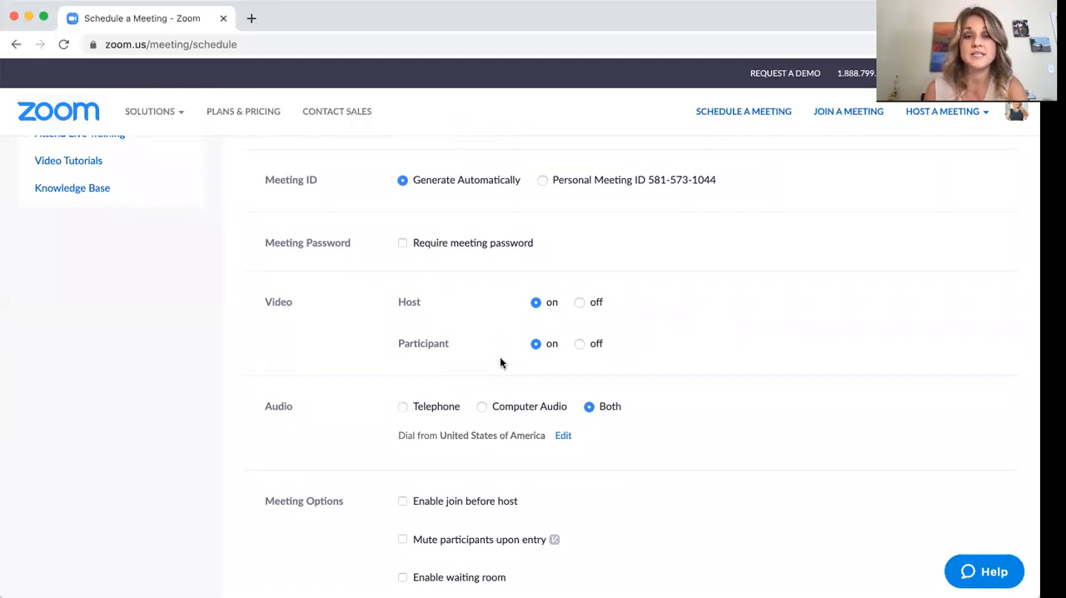
scroll("down", 3)
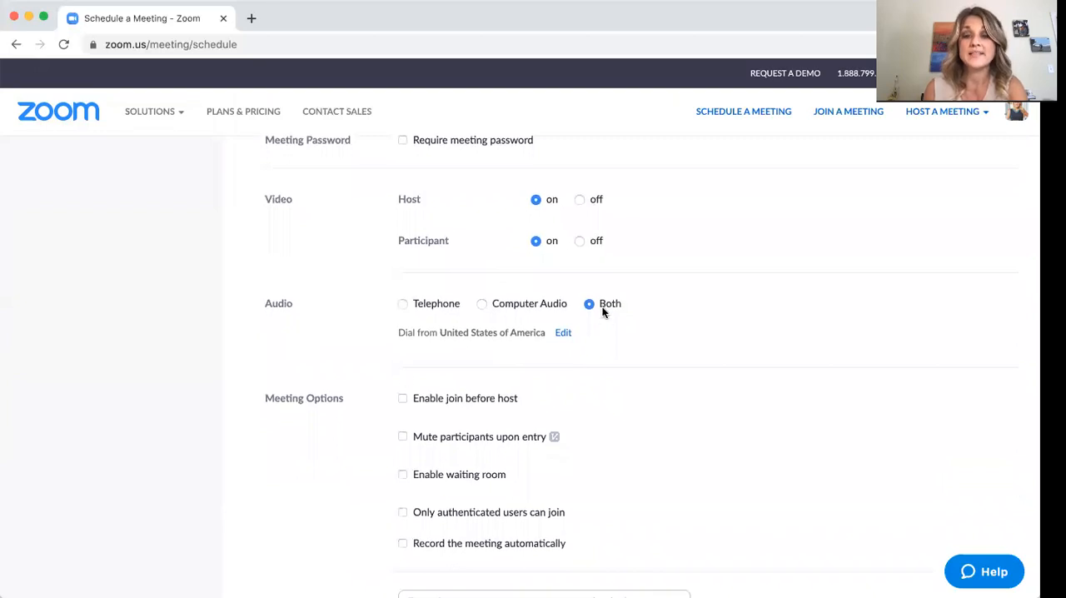
mouse_move(430, 323)
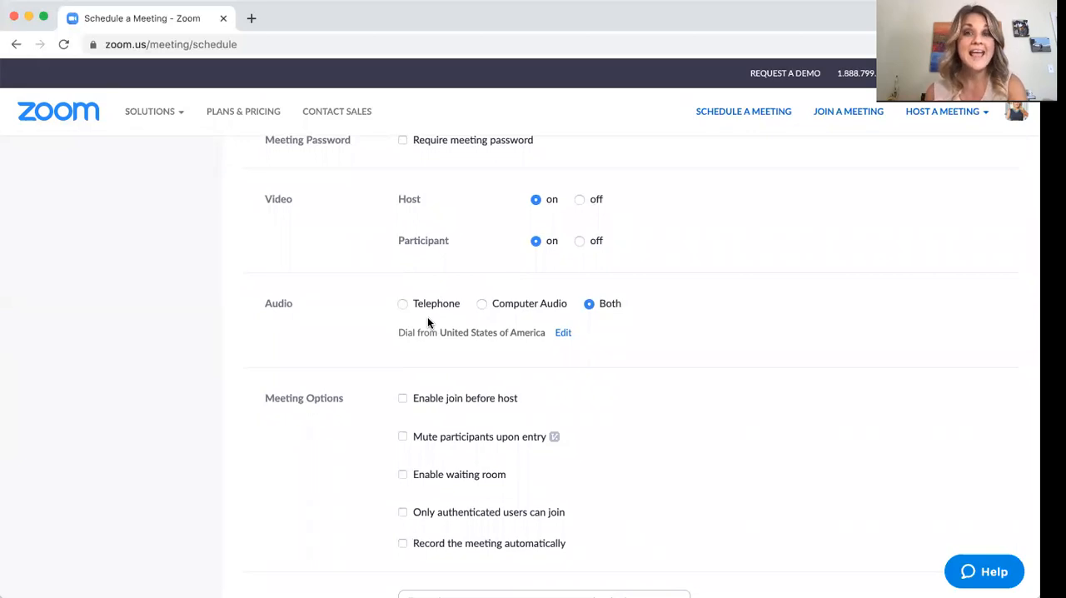
mouse_move(370, 416)
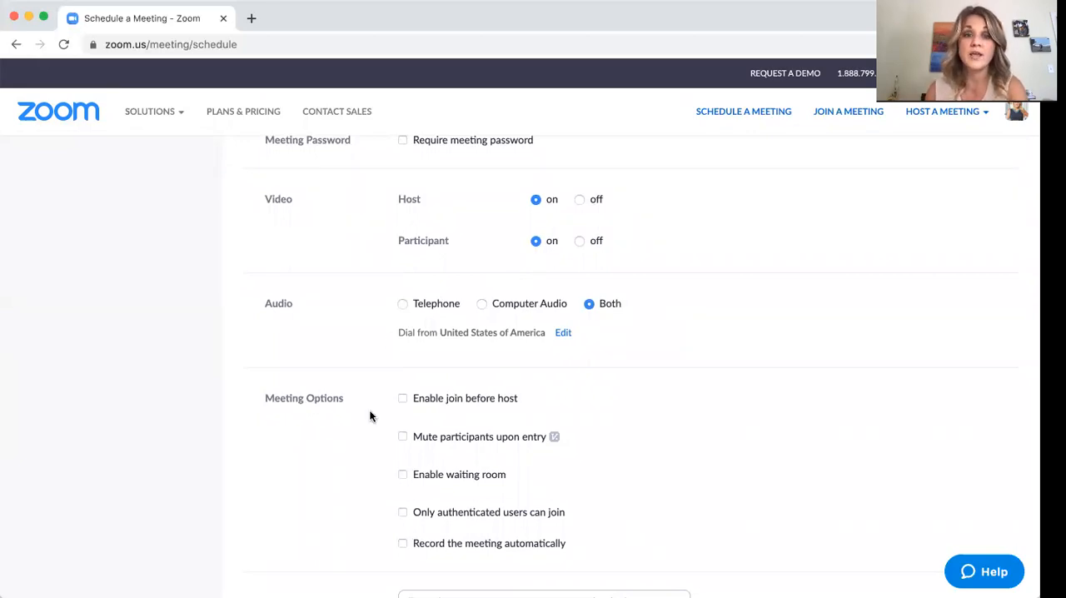
scroll("down", 3)
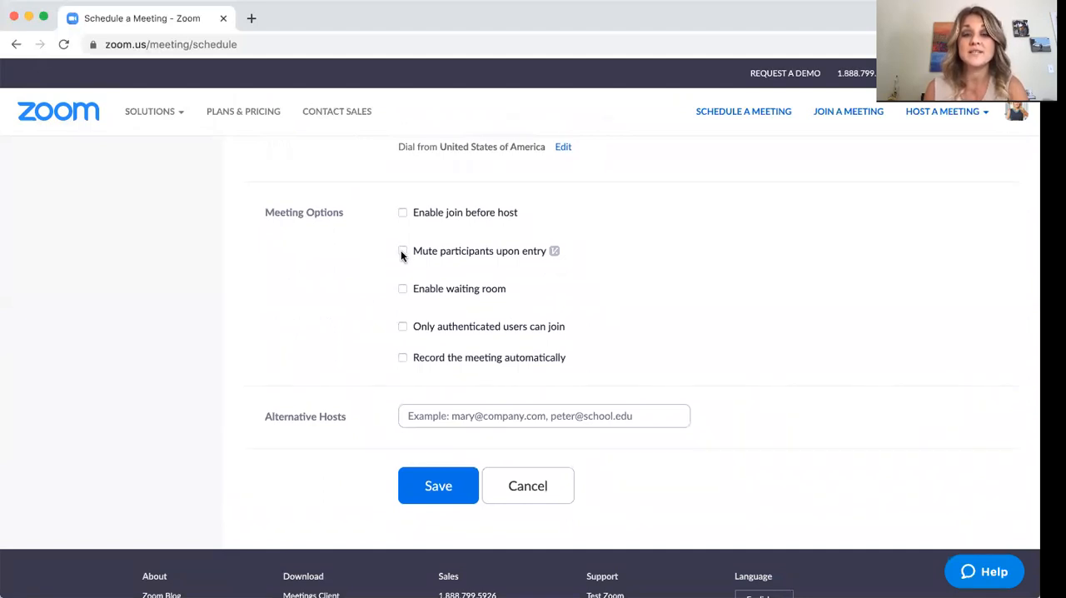
left_click(403, 249)
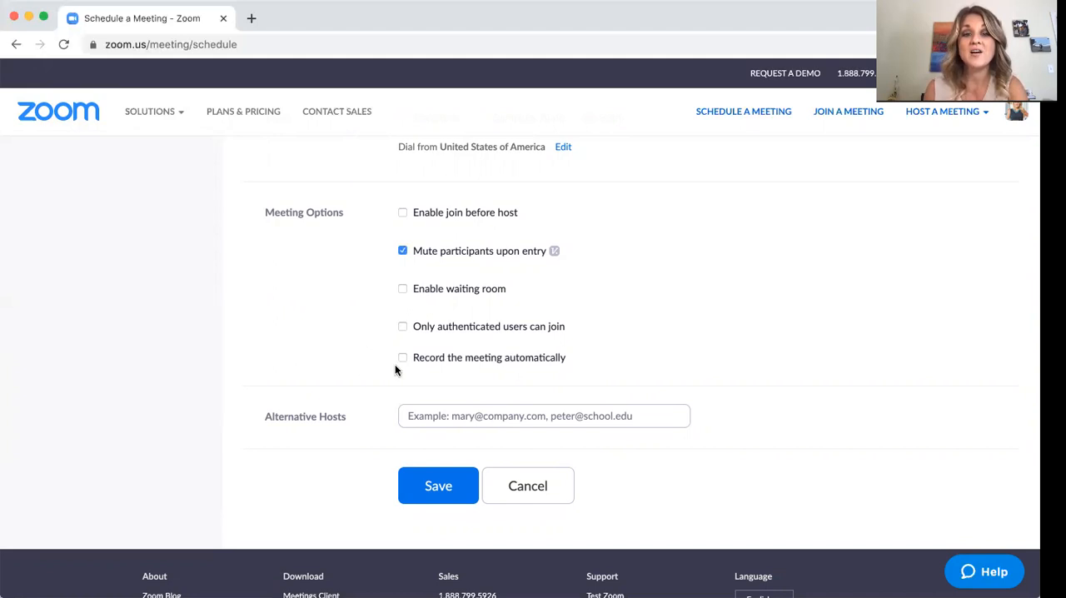
left_click(403, 356)
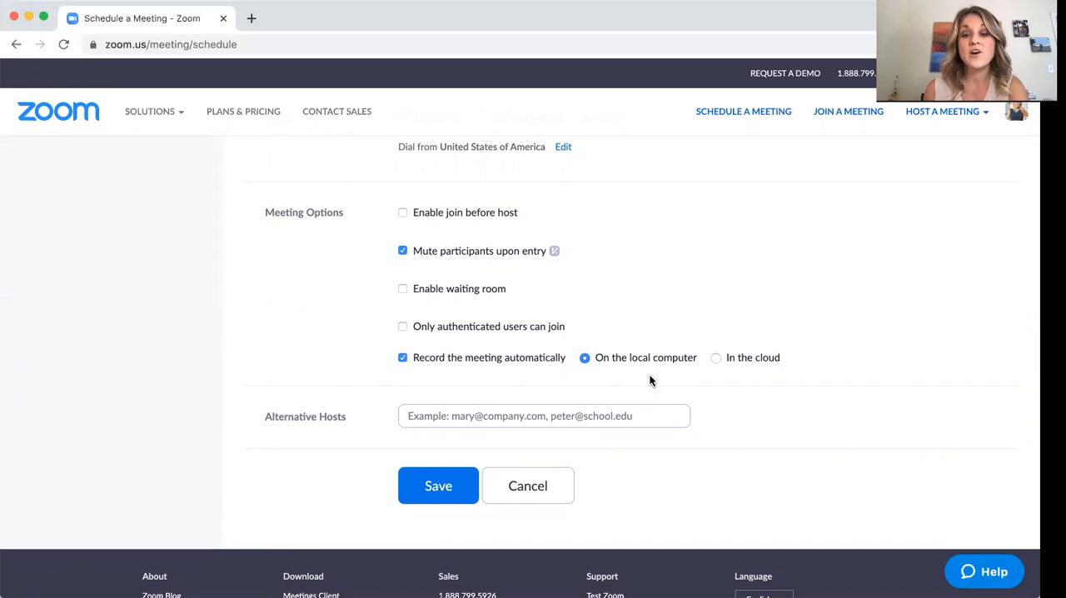
mouse_move(736, 379)
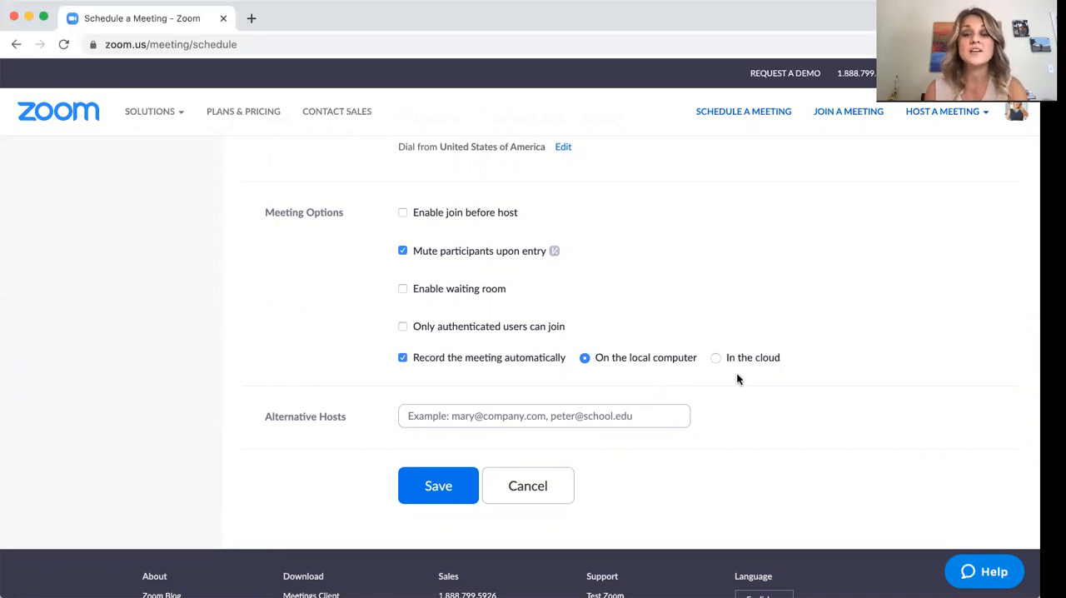
mouse_move(779, 381)
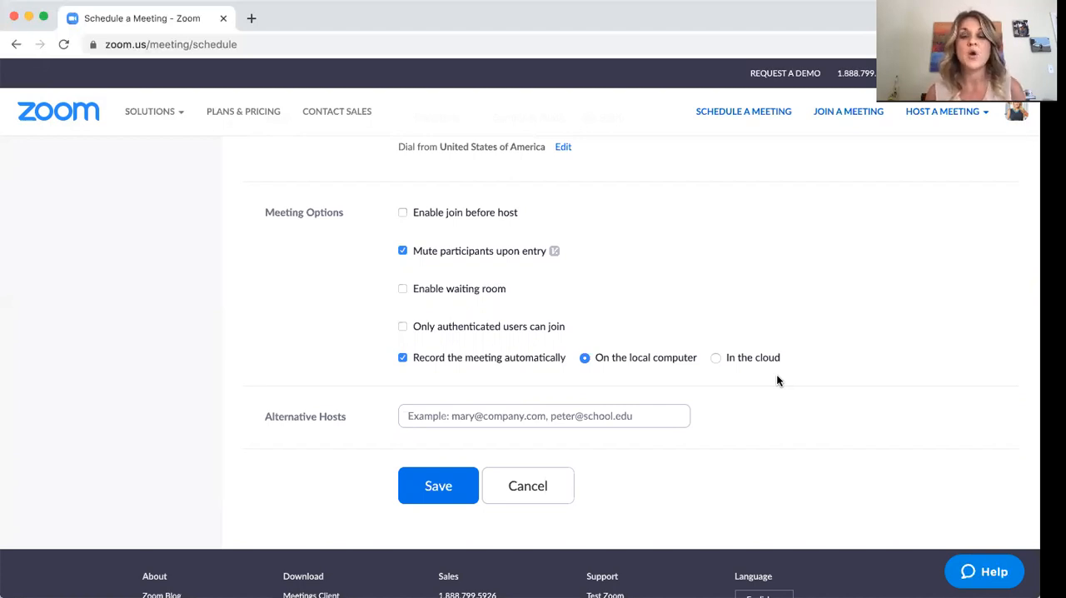
mouse_move(629, 374)
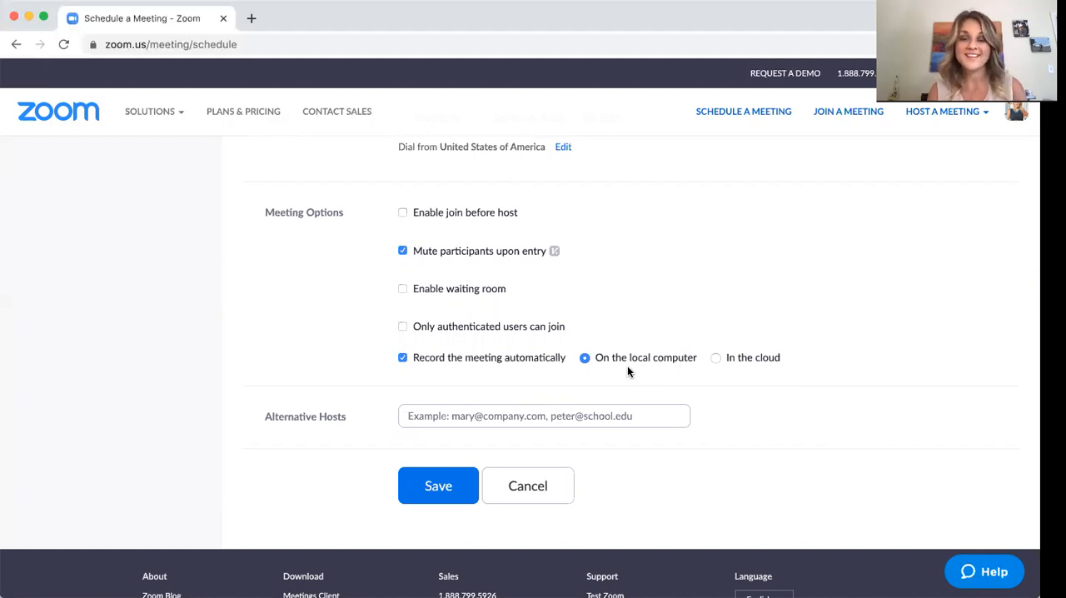
mouse_move(764, 379)
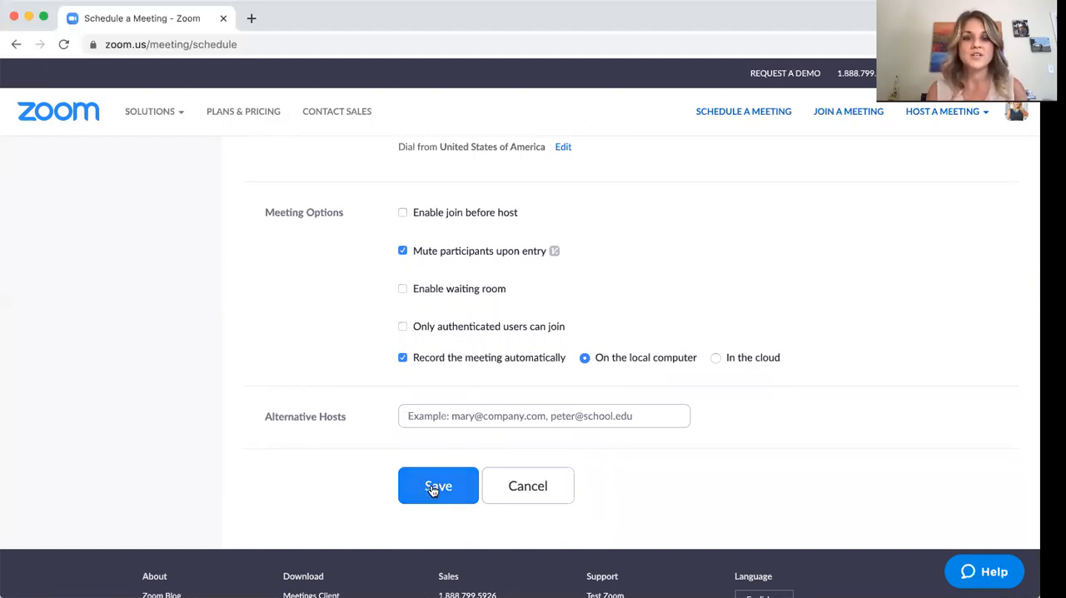
Step: Save the meeting and go to Registration Options on its information page
left_click(436, 487)
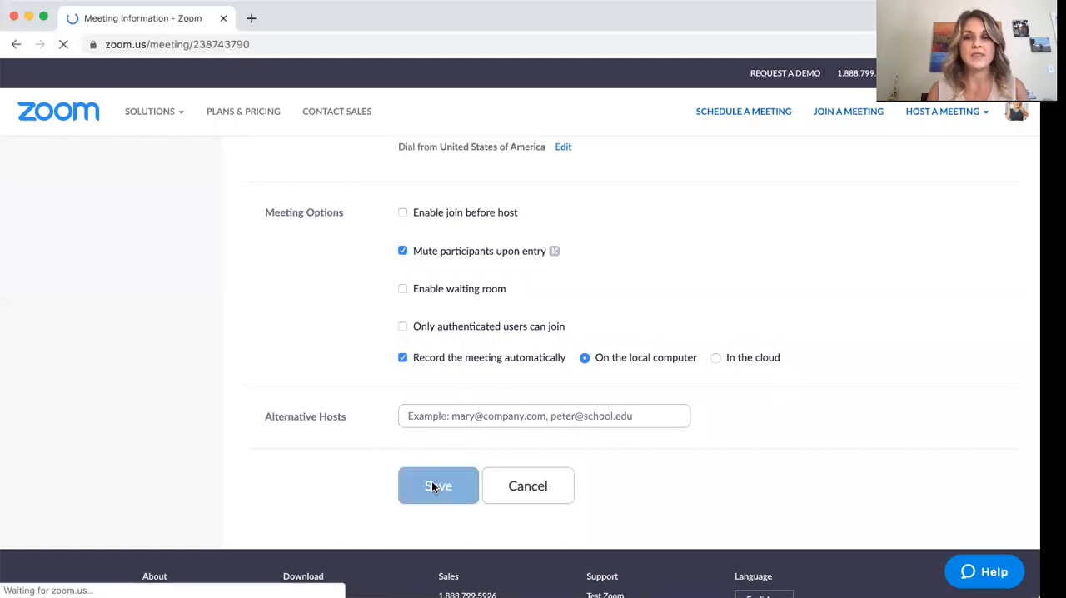
left_click(438, 486)
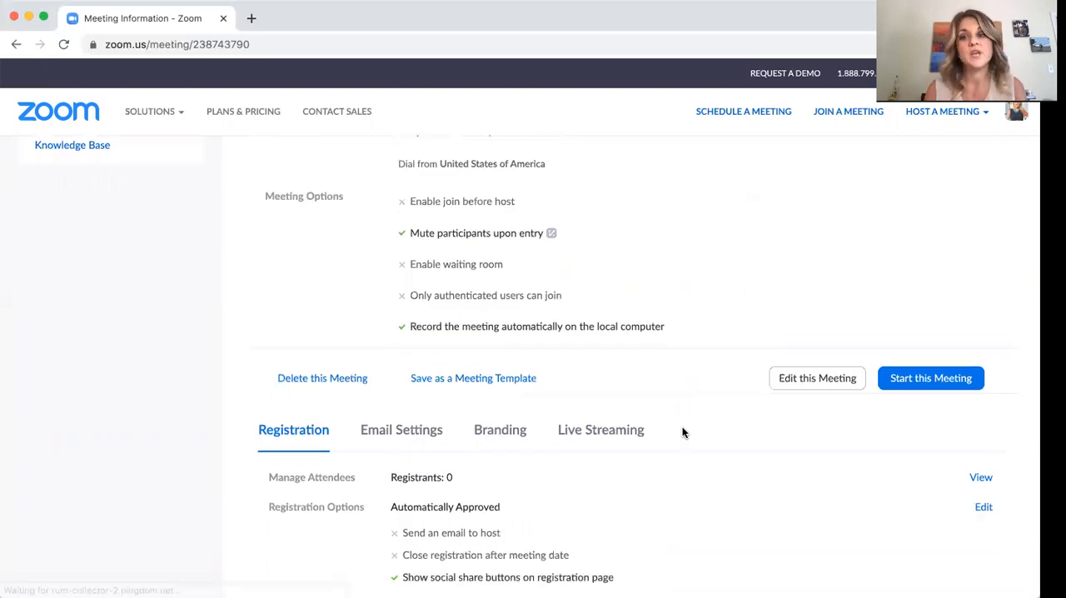
scroll("down", 3)
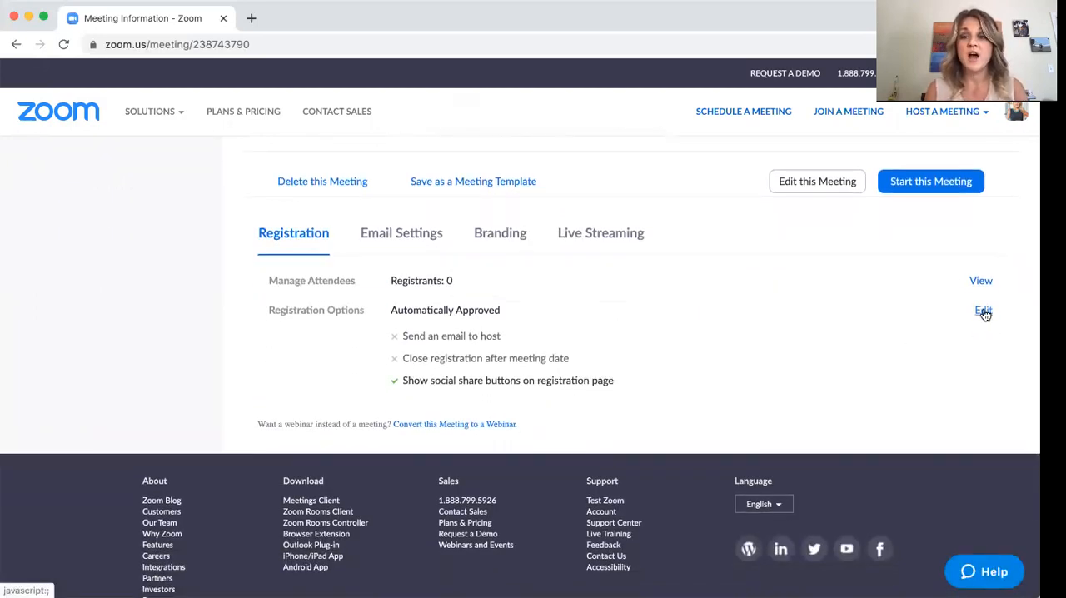
left_click(983, 310)
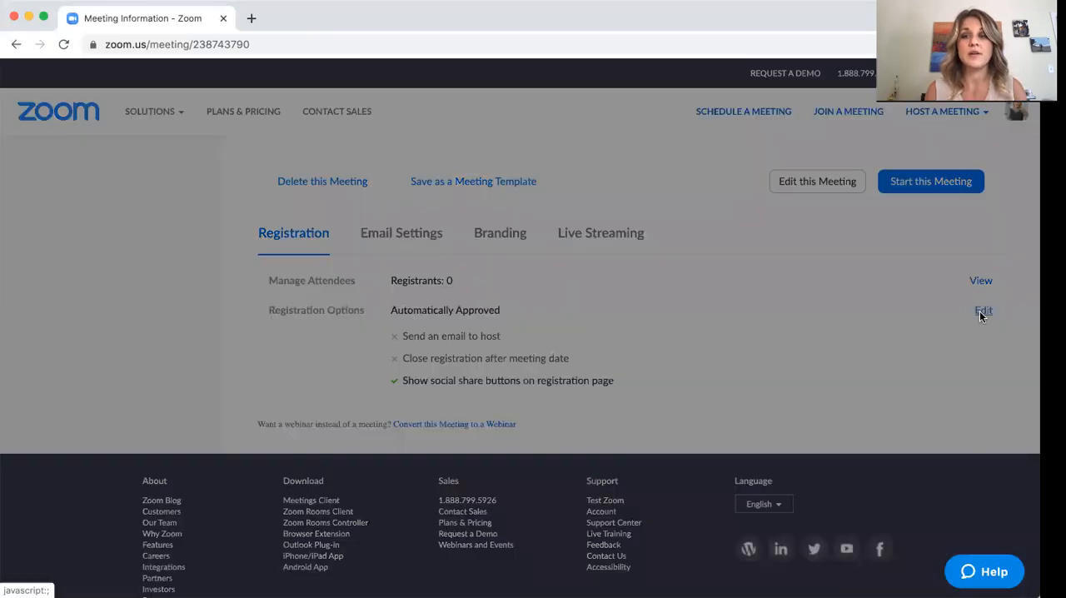
Step: Make Phone and State/Province required registration questions
left_click(982, 309)
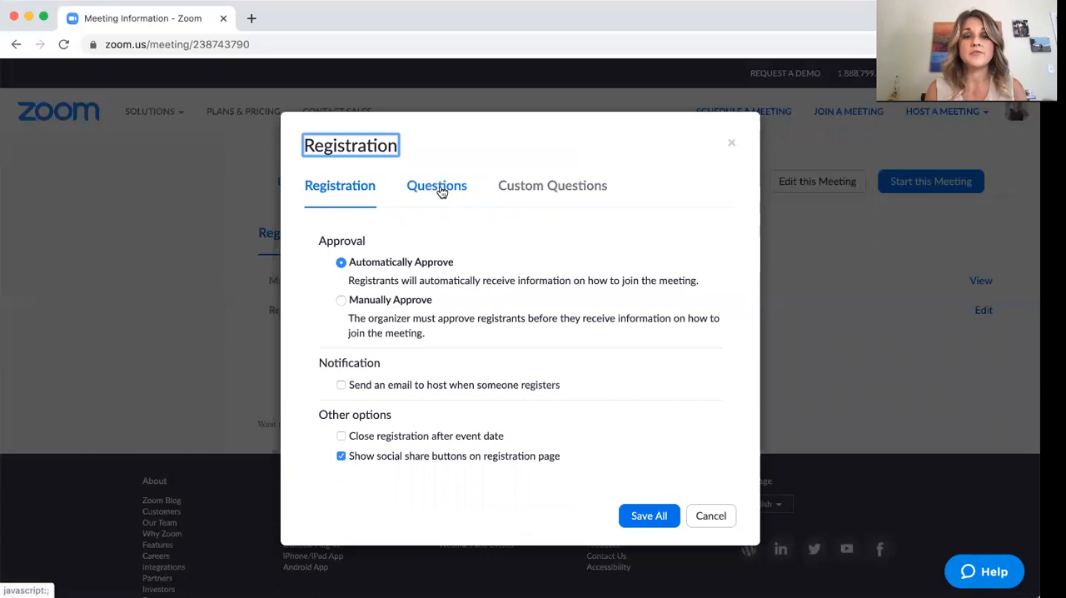
left_click(436, 184)
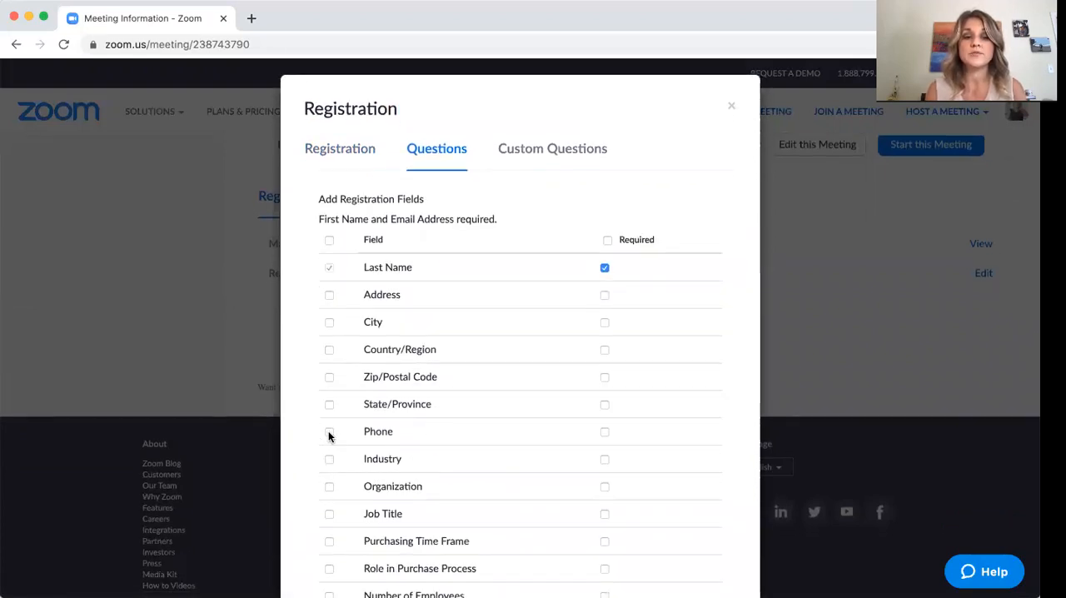
left_click(329, 431)
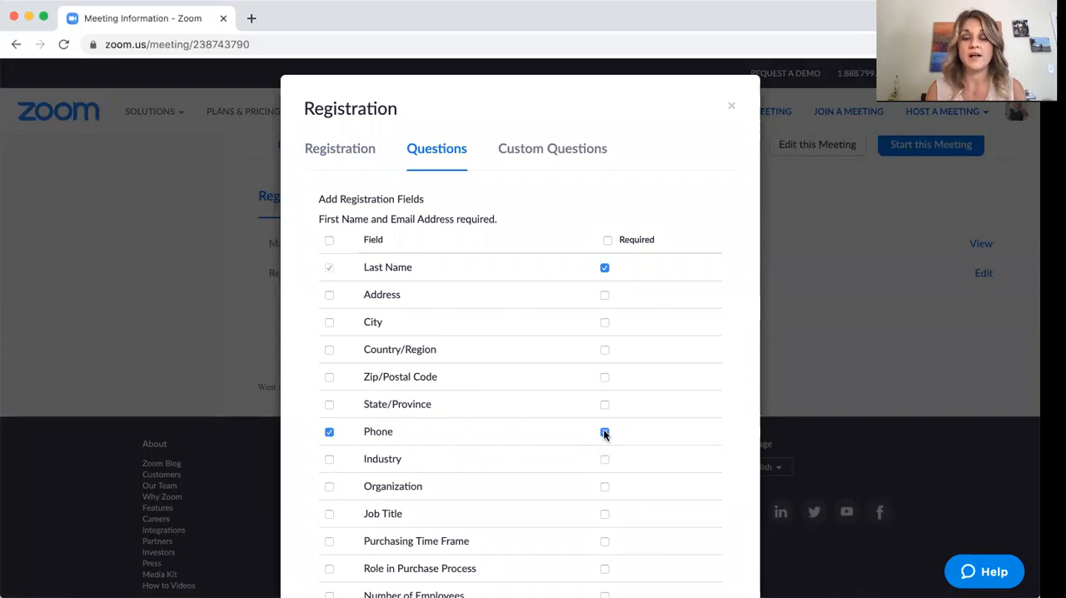
left_click(604, 431)
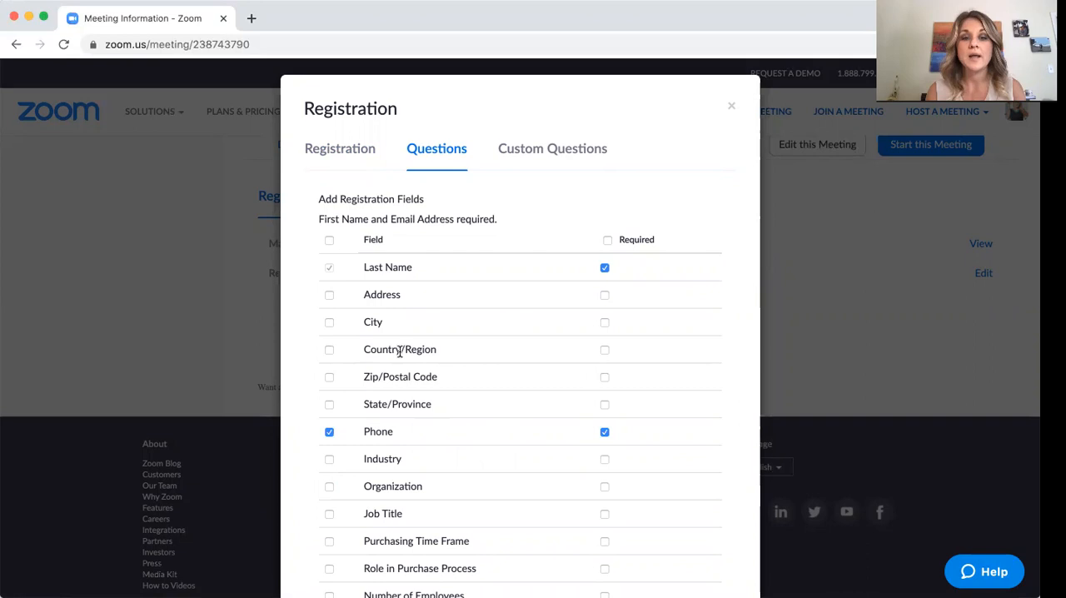
left_click(329, 403)
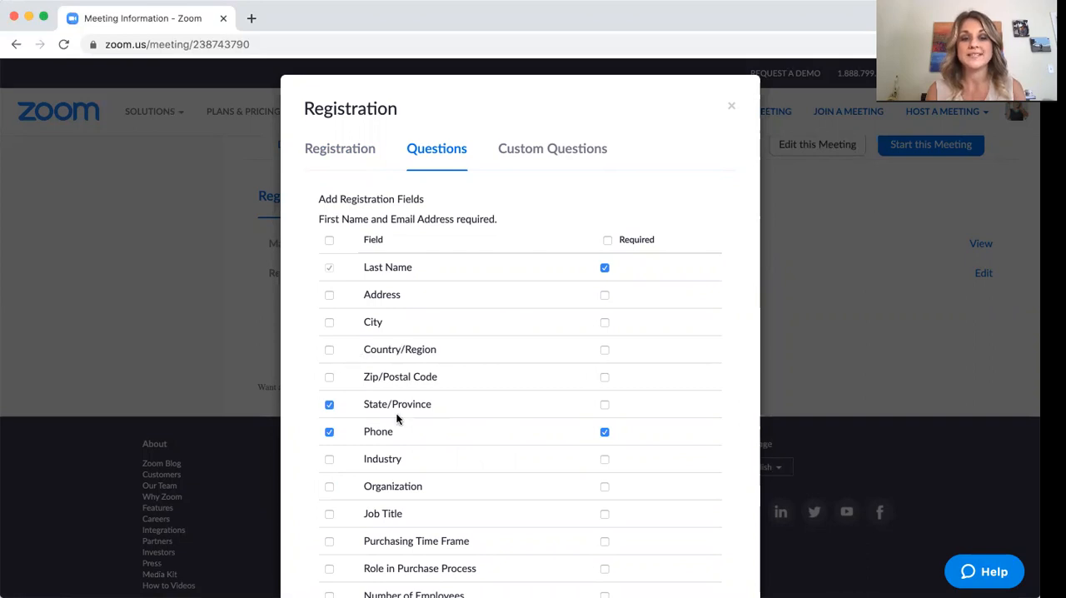
left_click(605, 403)
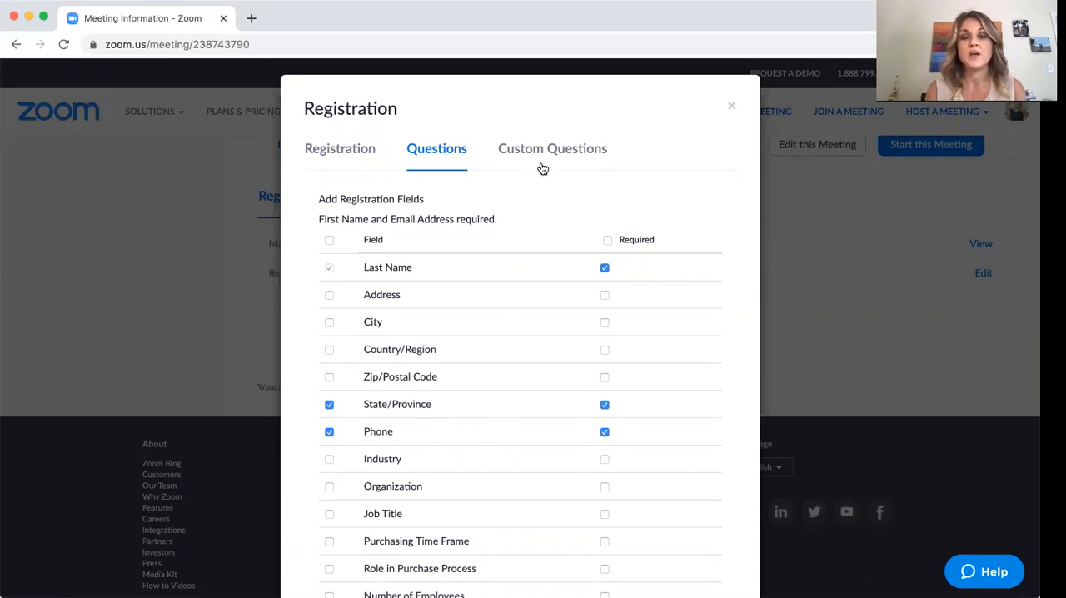
Step: Start a new custom question and save all registration question settings
left_click(553, 148)
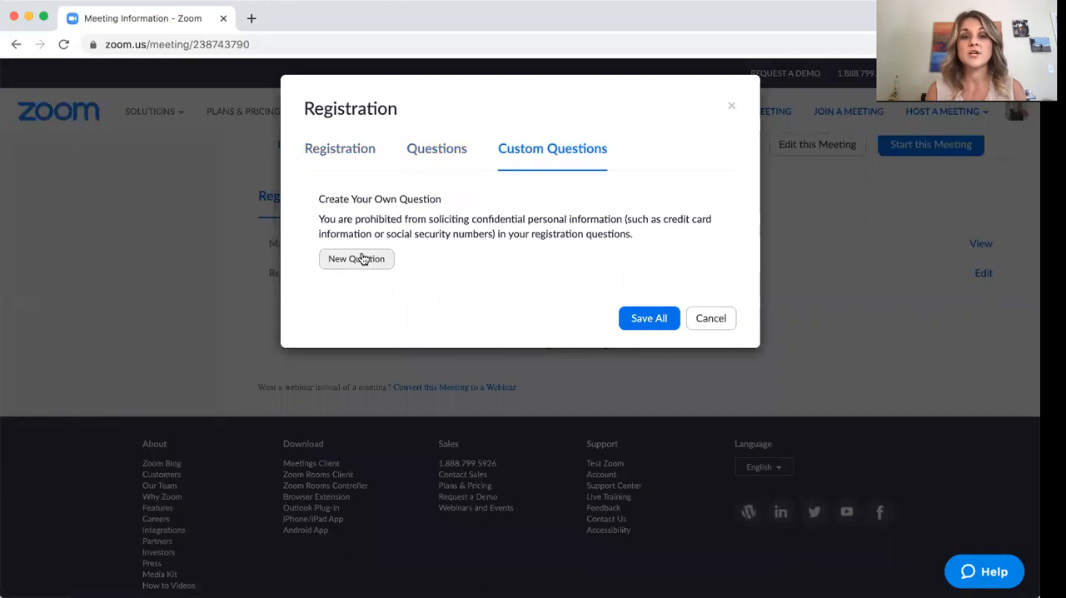
left_click(357, 258)
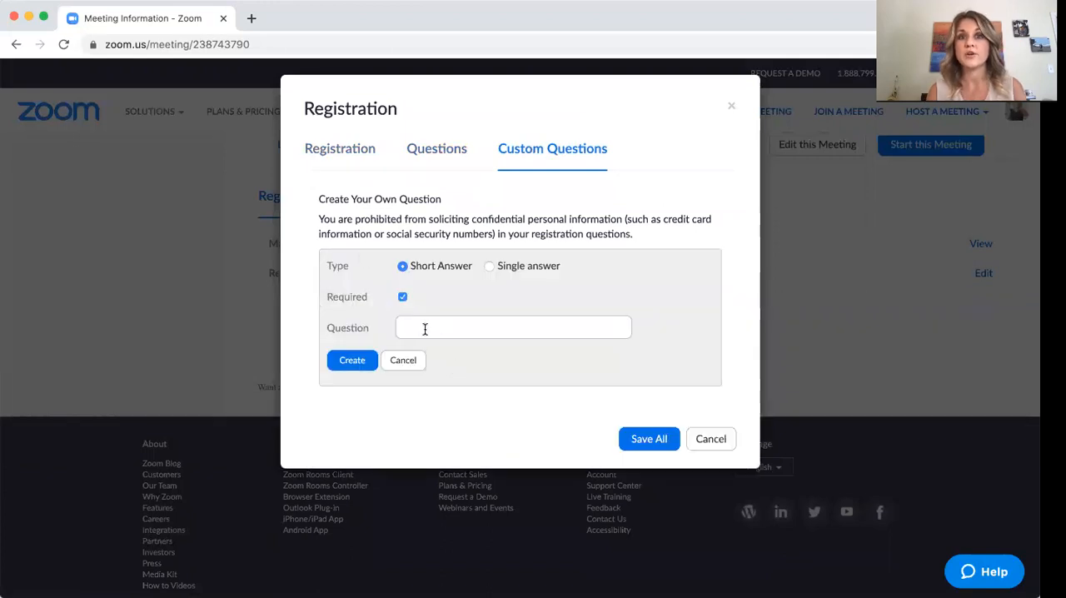
mouse_move(436, 323)
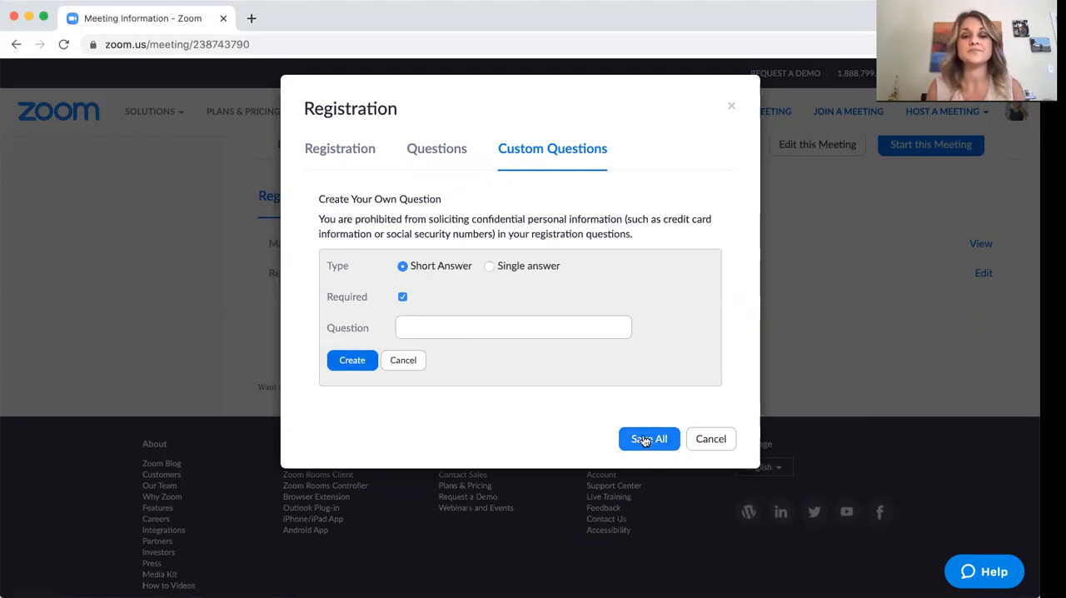
left_click(650, 440)
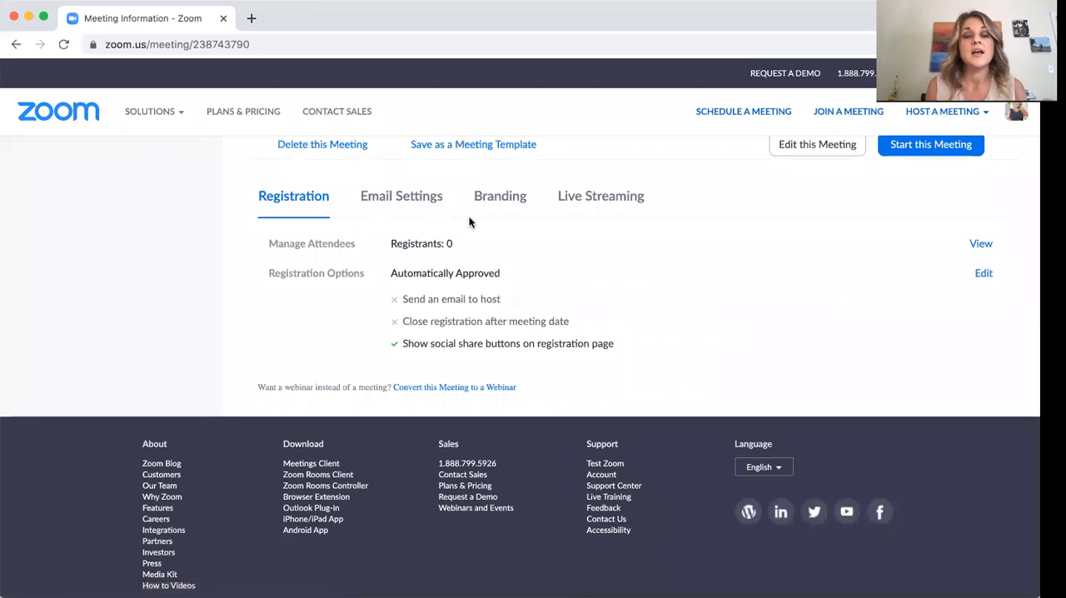
Step: Review the meeting's Email Settings, Branding and Live Streaming tabs
left_click(401, 196)
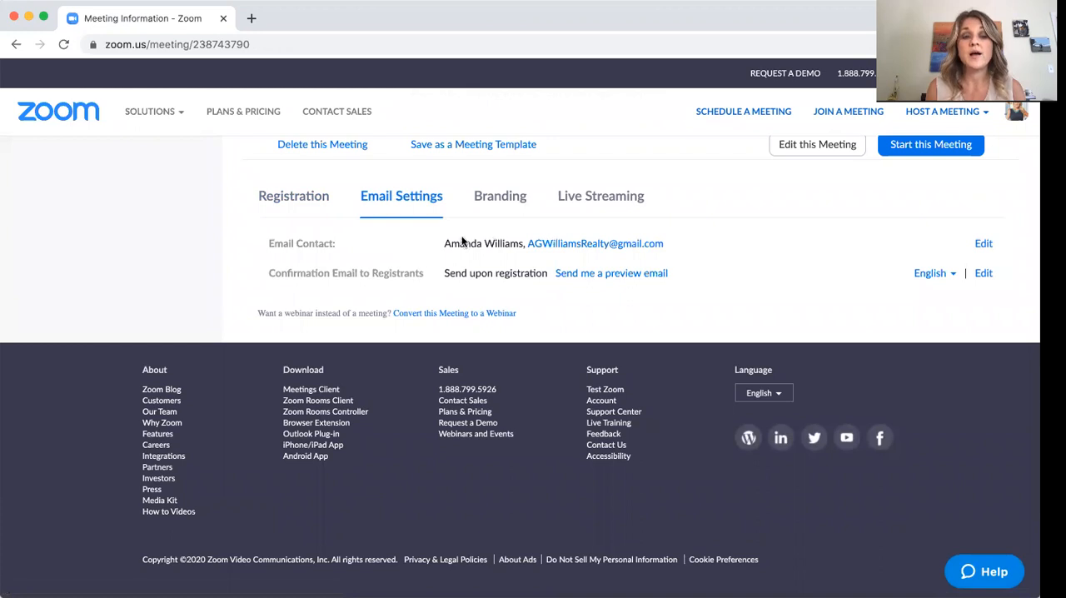
mouse_move(602, 308)
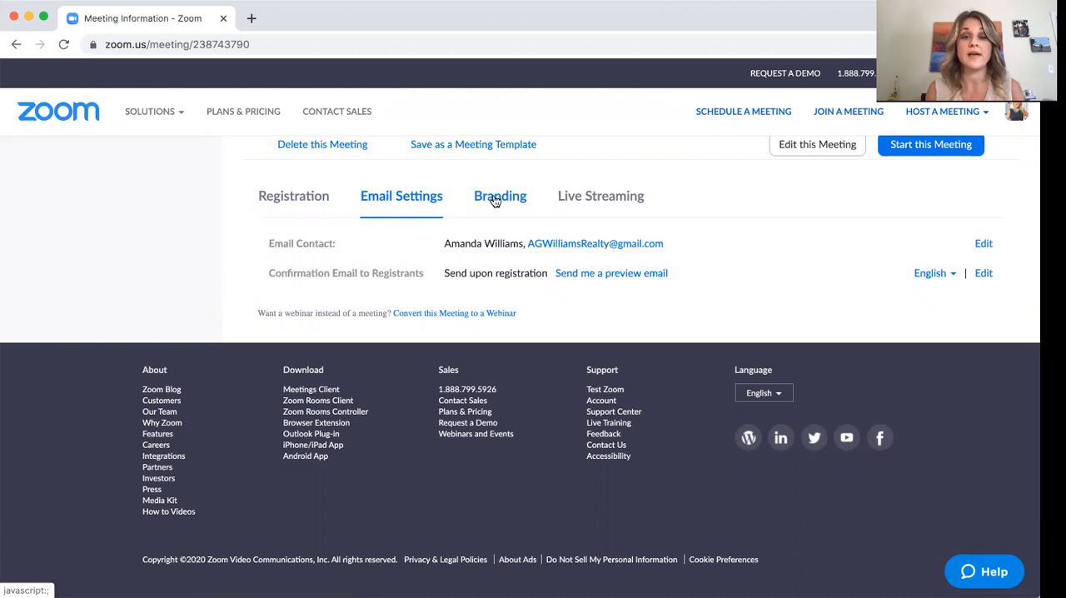
left_click(500, 196)
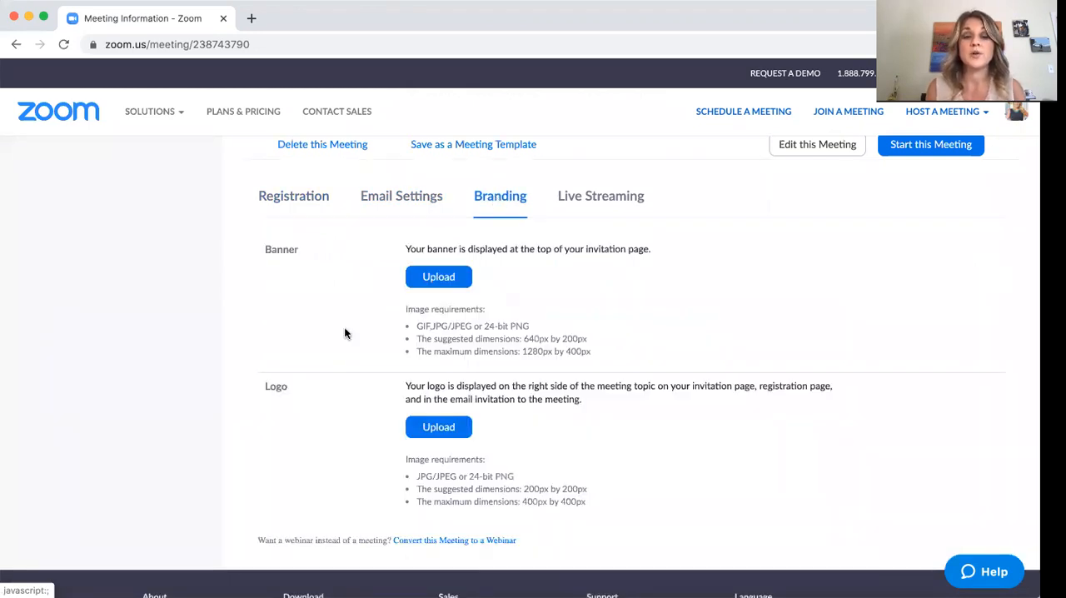
scroll("down", 3)
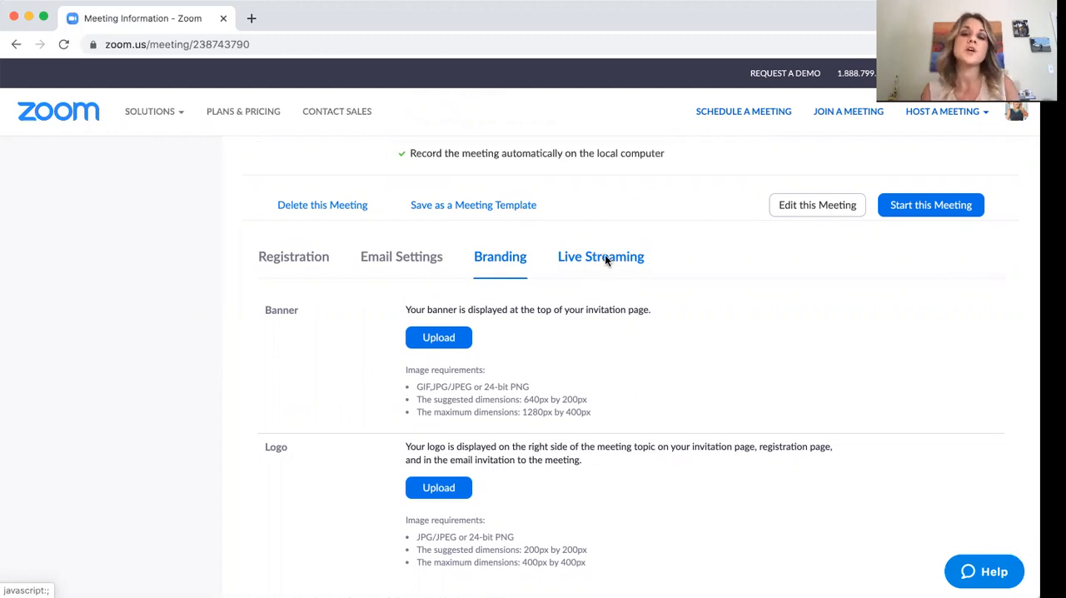
left_click(600, 256)
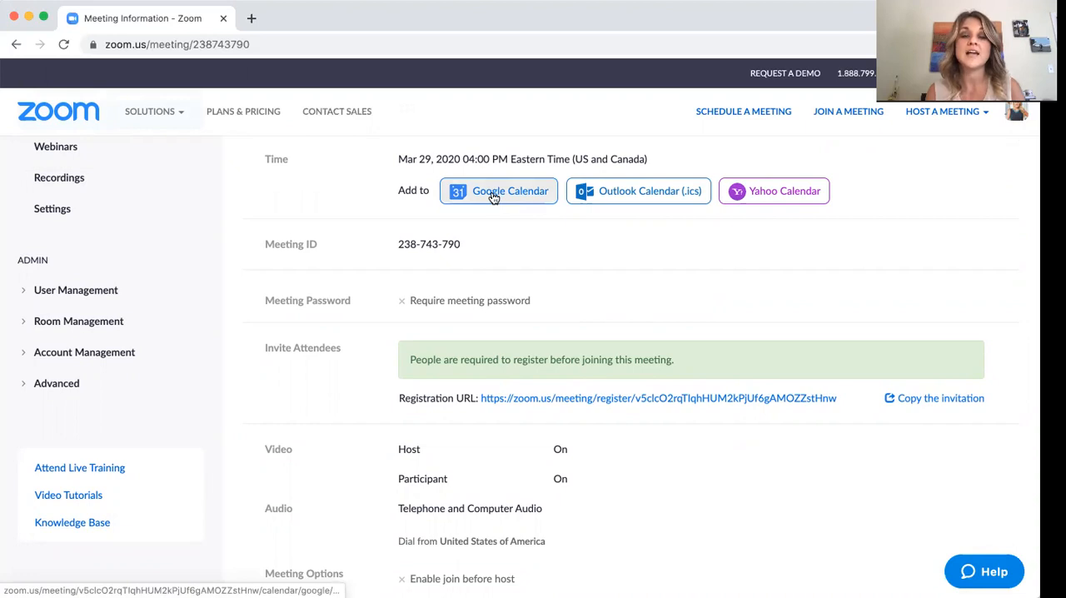
Step: Add the meeting to Google Calendar as a new event
left_click(498, 190)
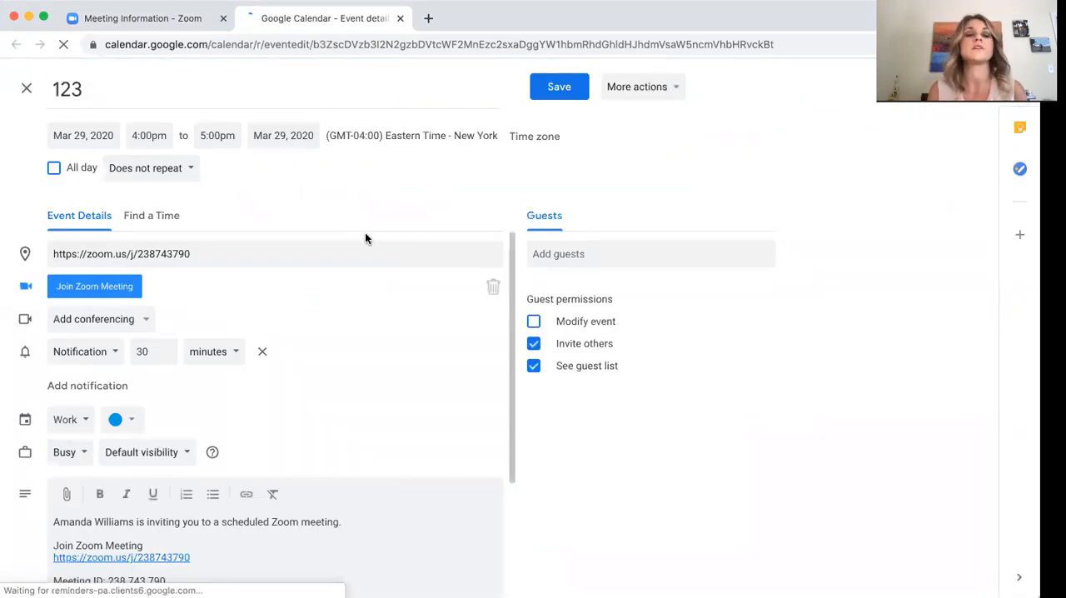
Step: Change the '123' event's colour to purple
left_click(123, 419)
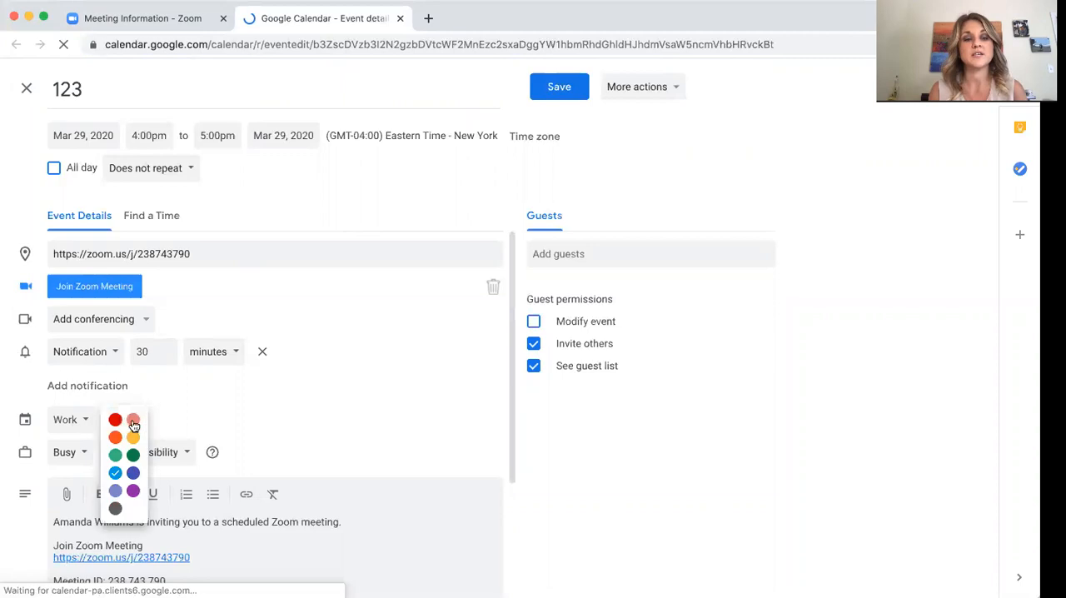
left_click(134, 419)
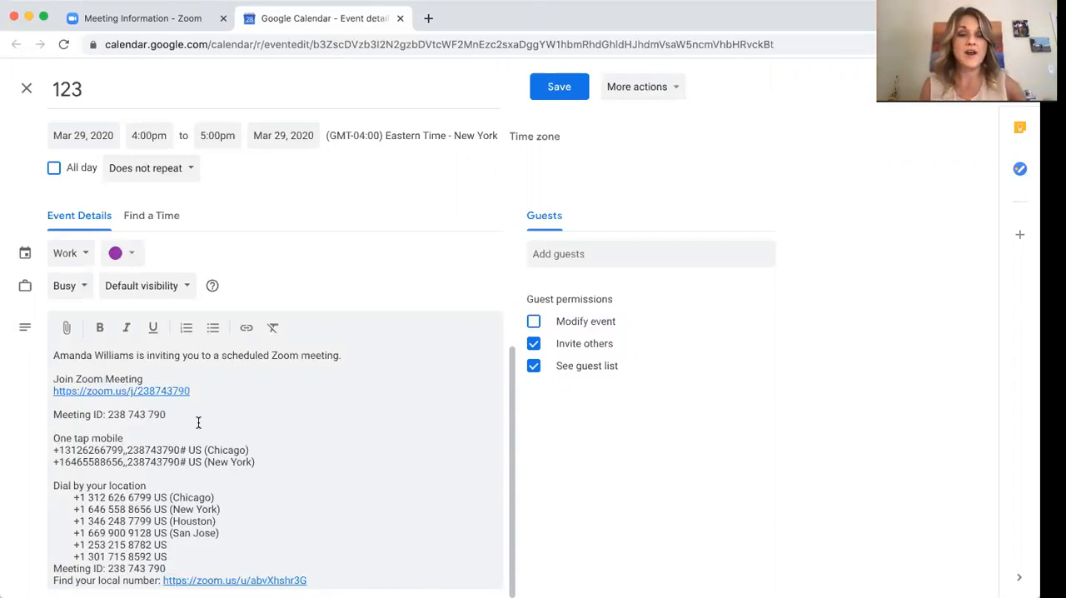
mouse_move(410, 358)
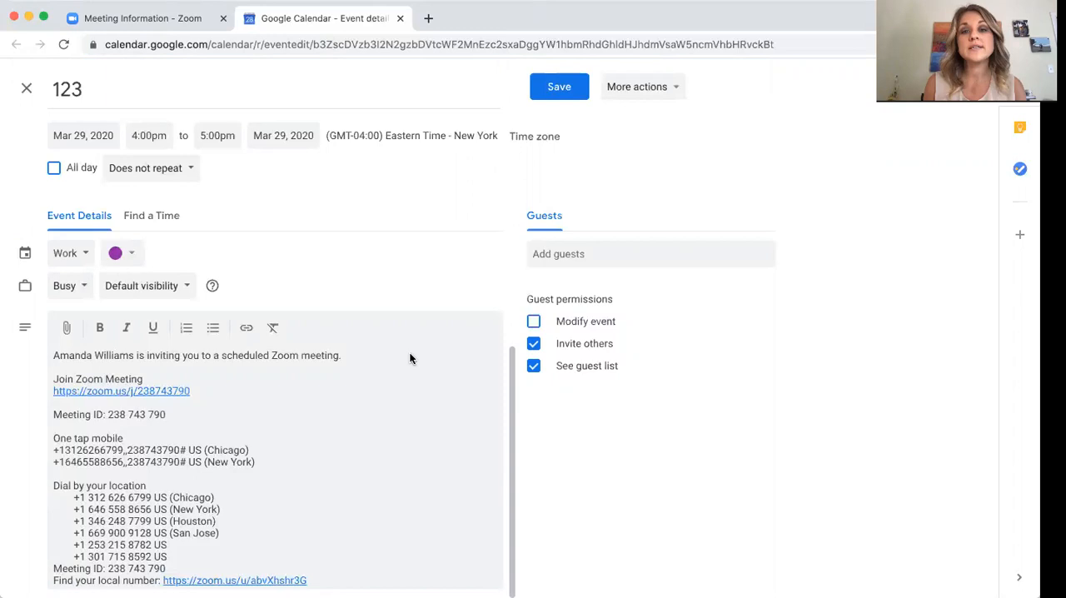
mouse_move(440, 266)
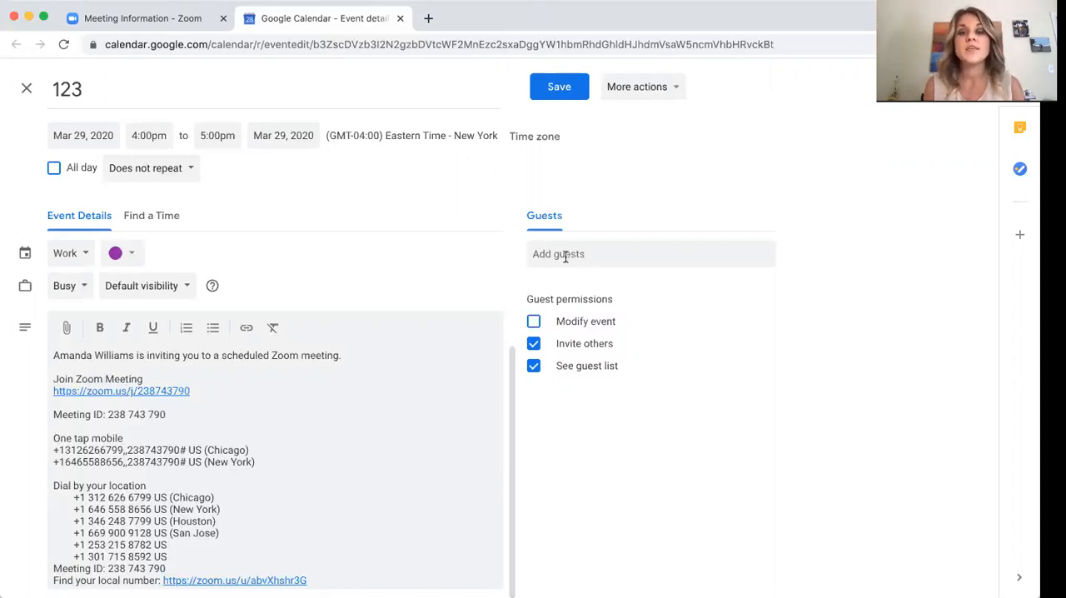
type("a")
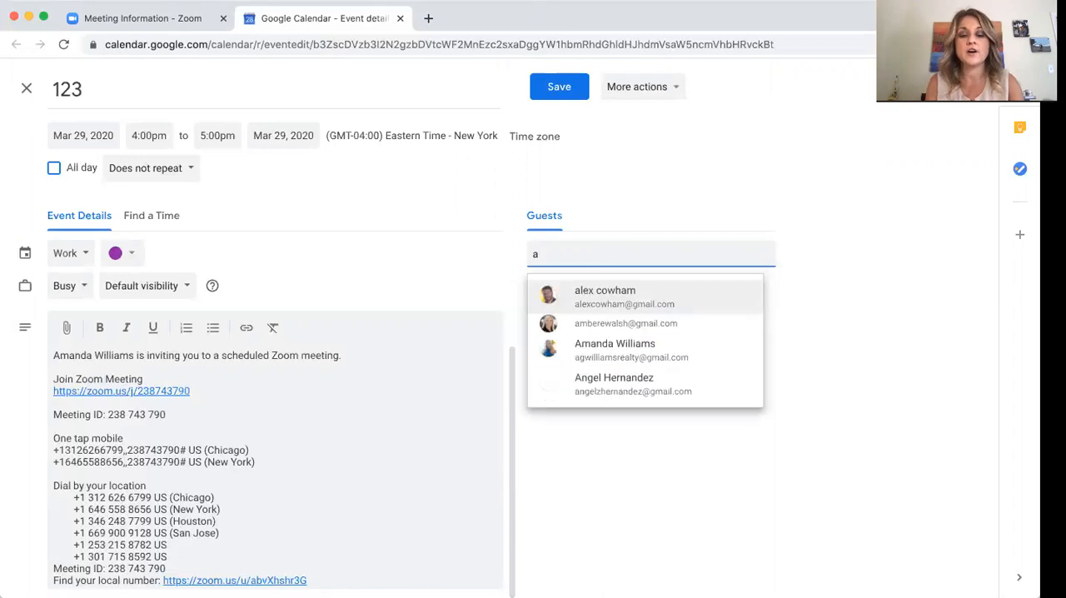
type("man")
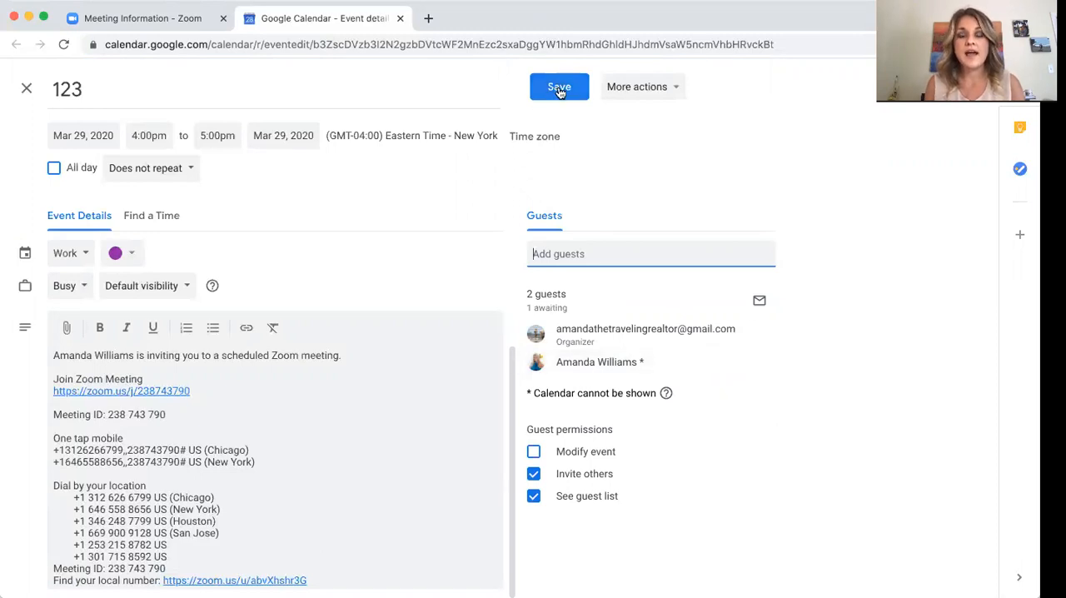
left_click(559, 86)
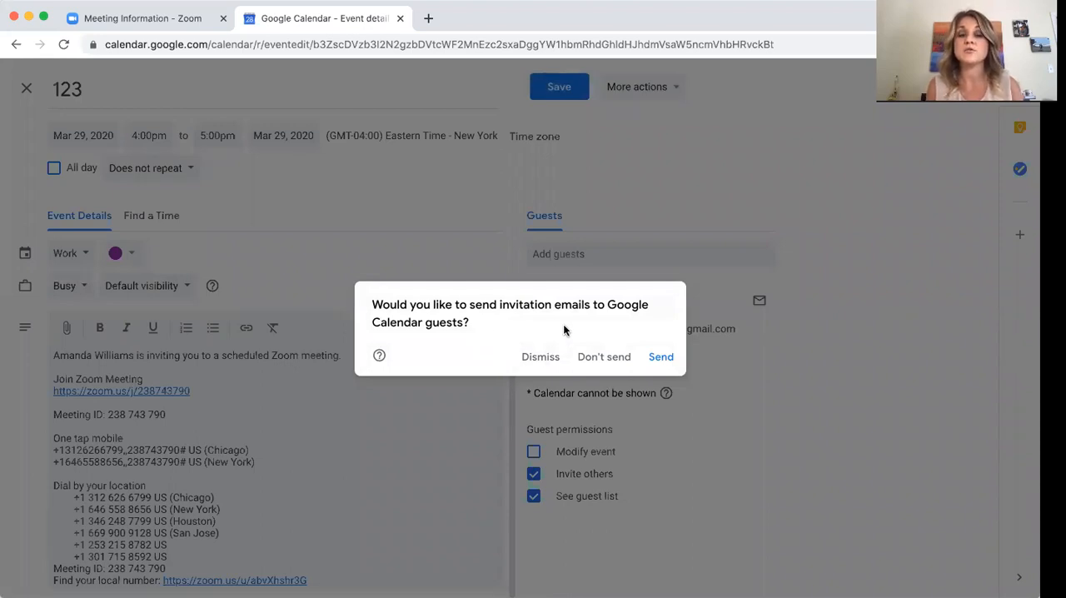
mouse_move(637, 350)
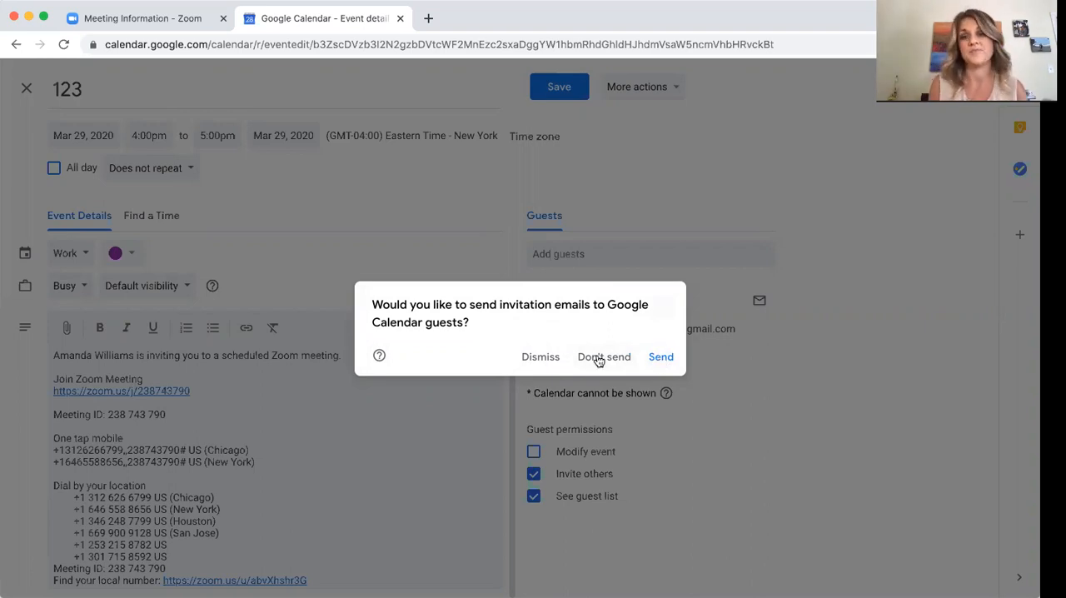
left_click(659, 356)
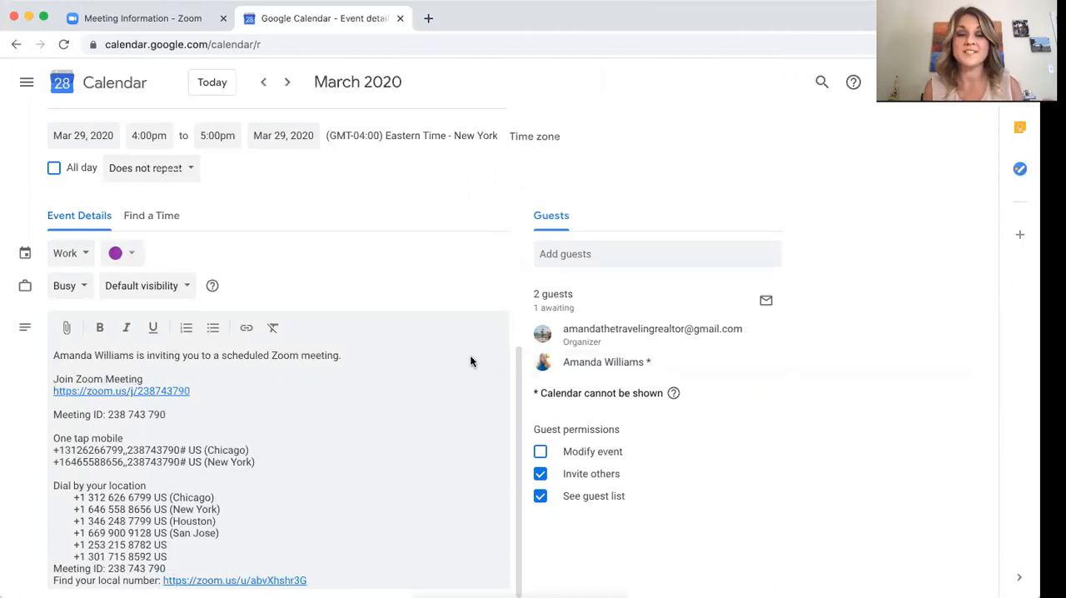
left_click(16, 43)
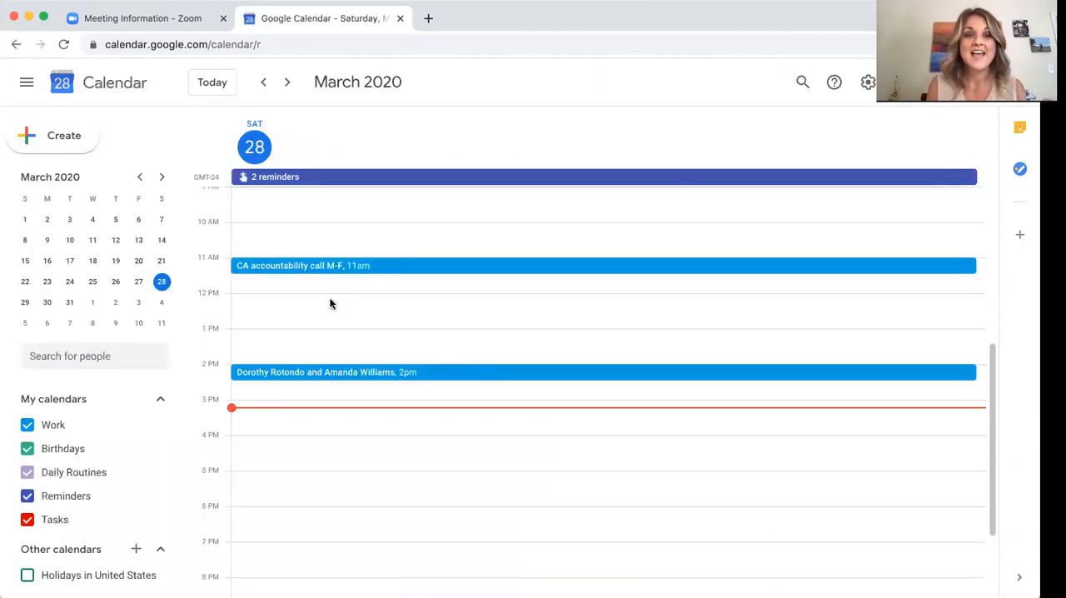
mouse_move(347, 348)
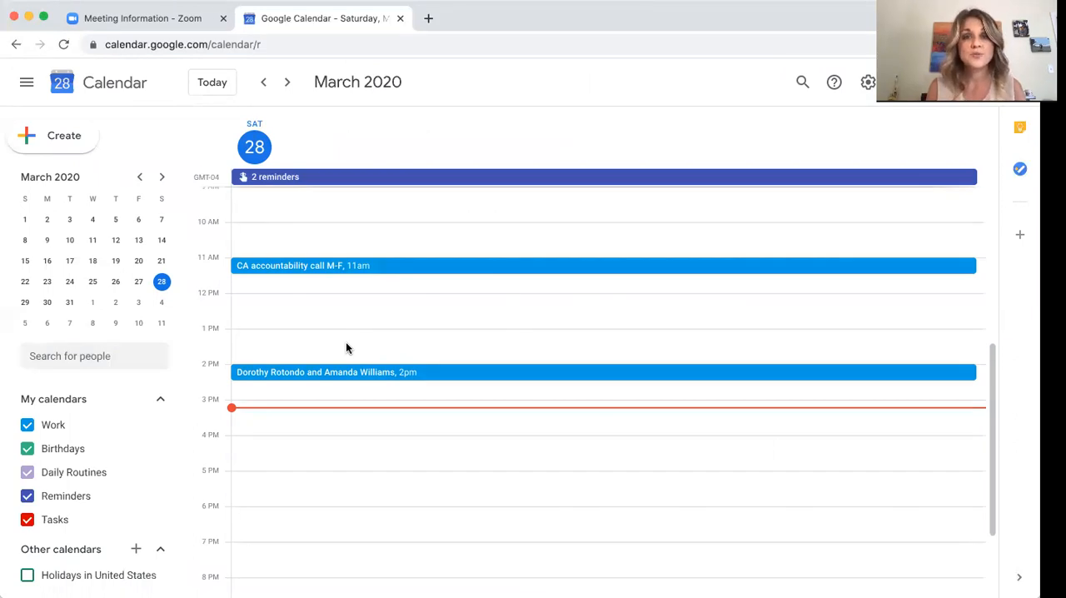
Step: Return from Google Calendar to the Zoom meeting information page for meeting 123
left_click(143, 16)
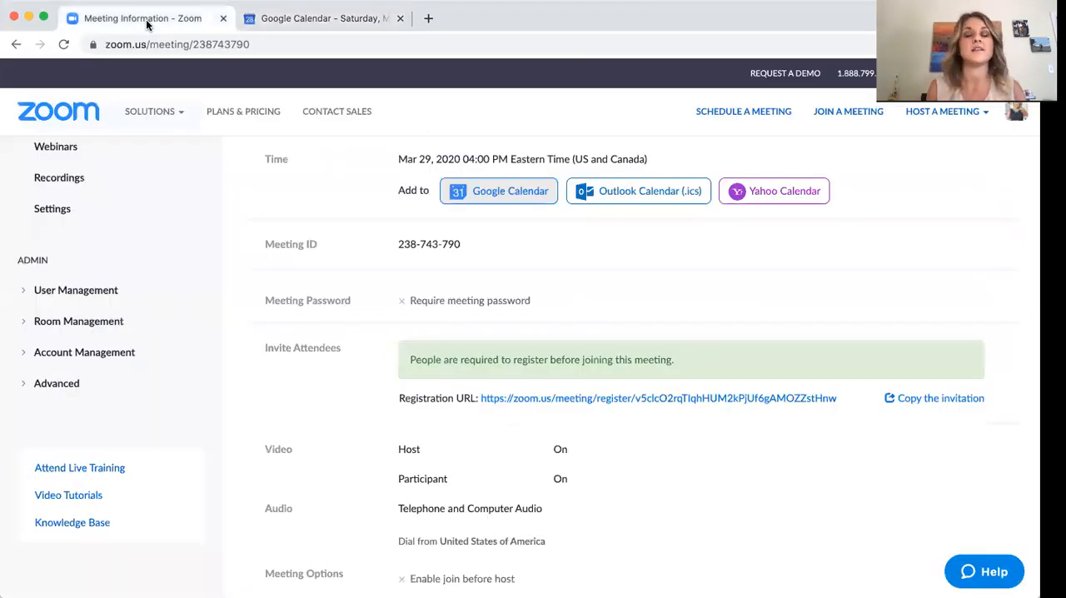
left_click(150, 110)
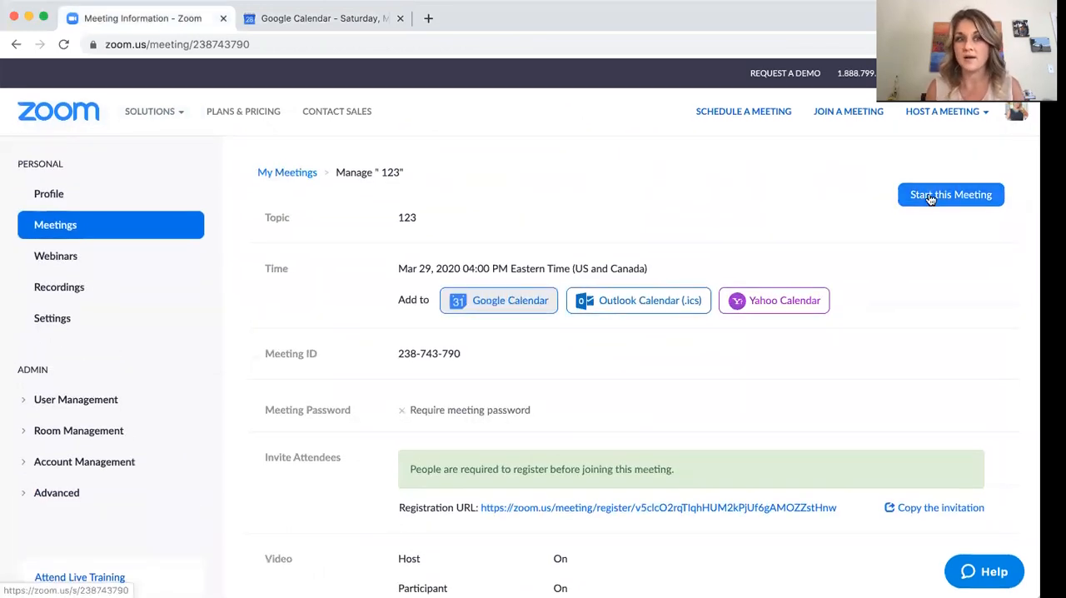
Step: Start scheduled meeting 123 from its details page so it begins launching
left_click(949, 193)
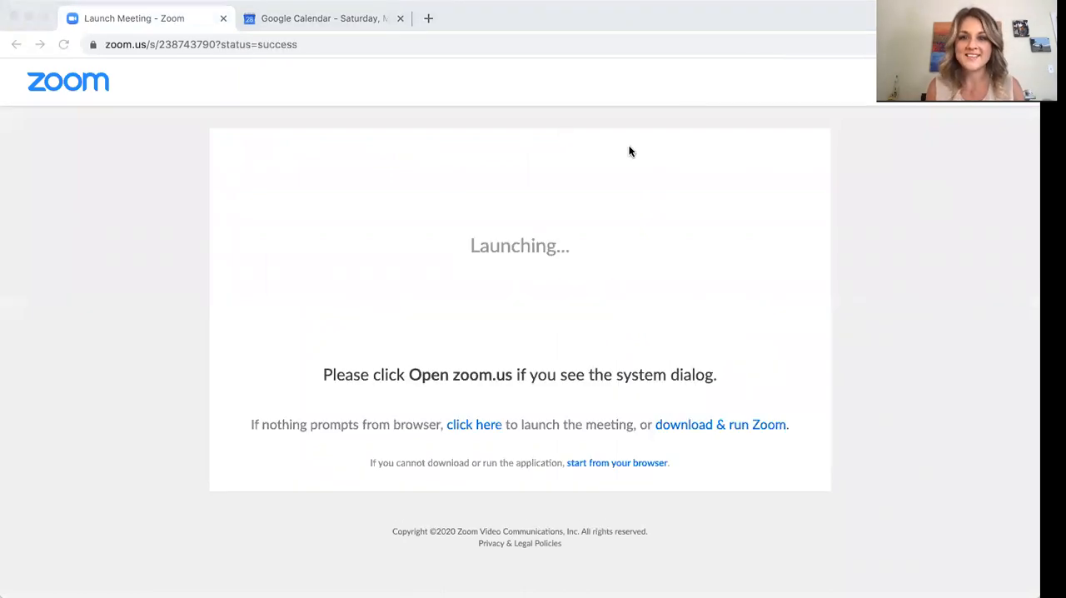
mouse_move(491, 330)
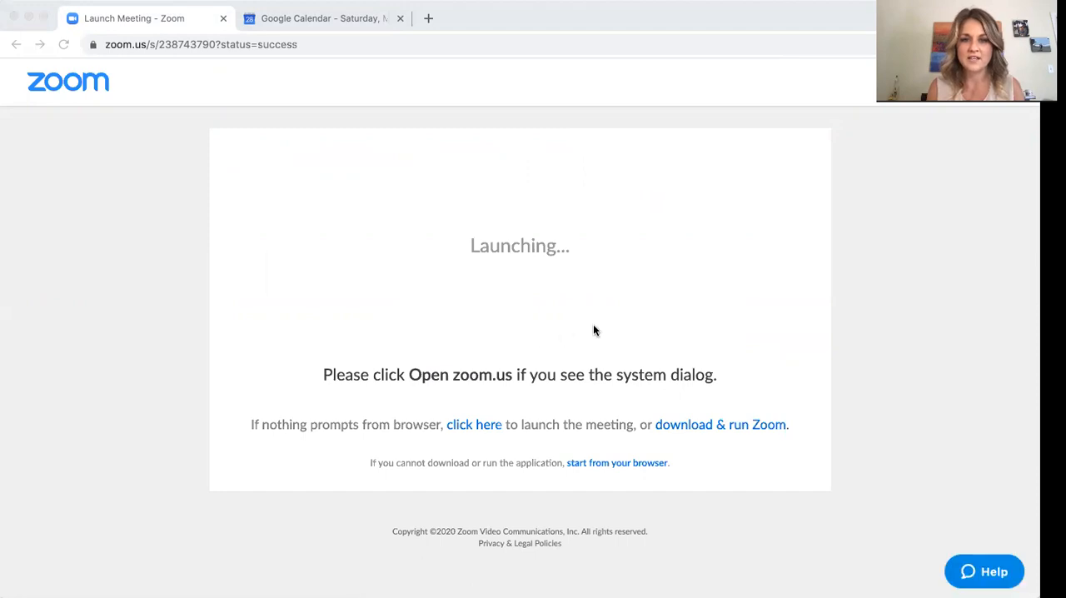
mouse_move(588, 359)
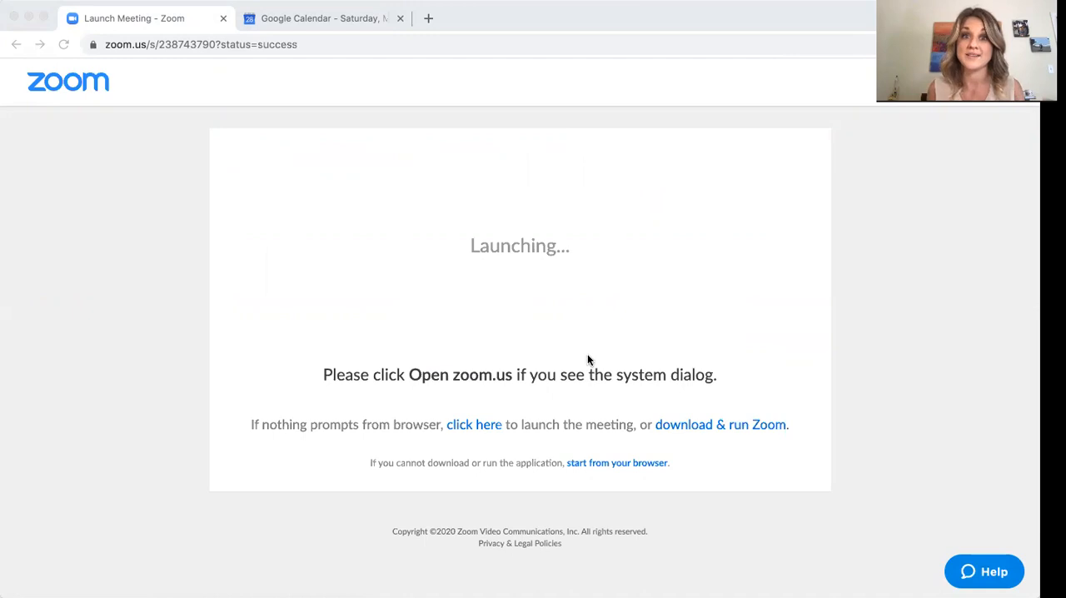
mouse_move(596, 15)
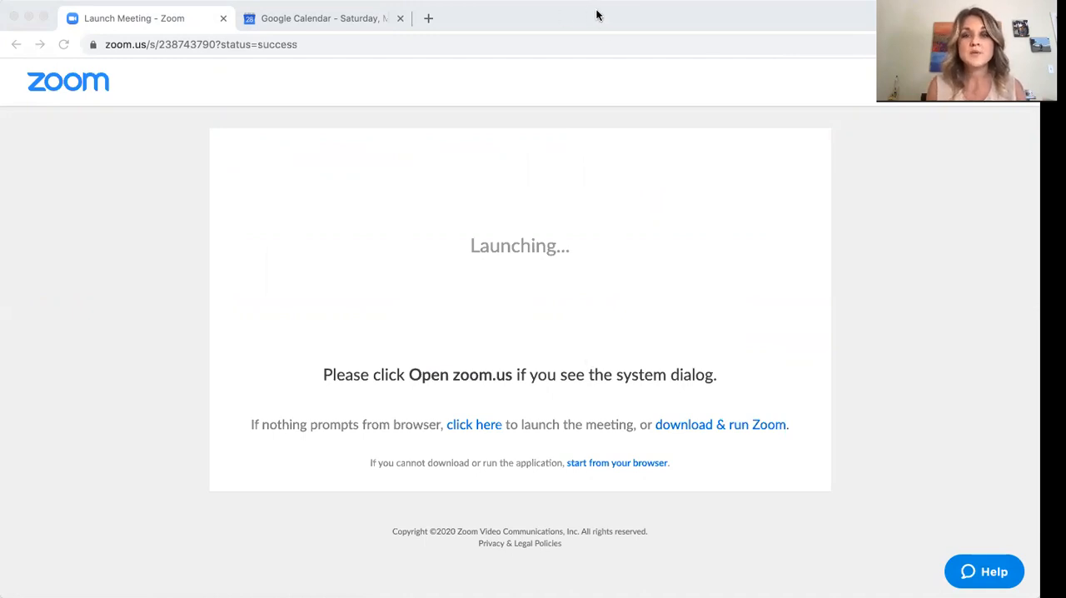